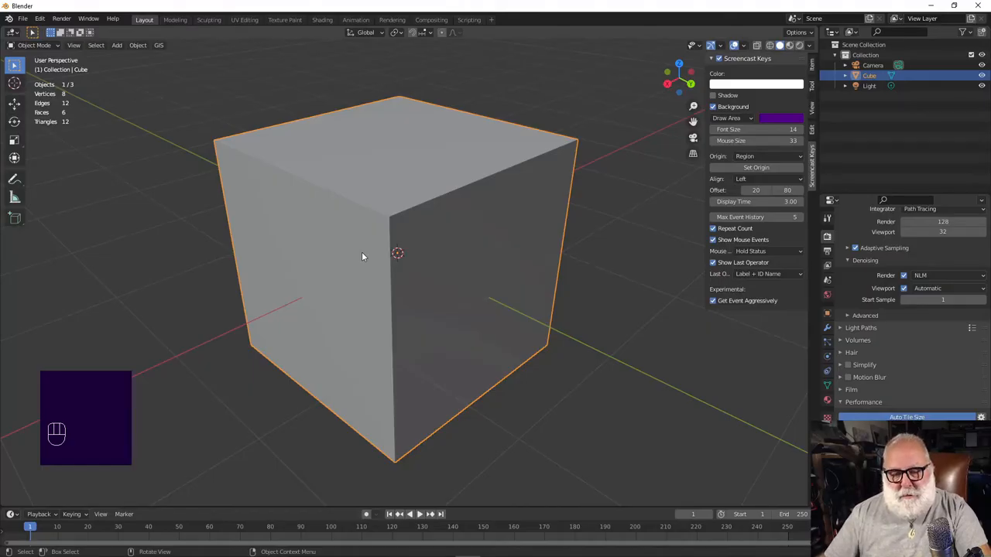
Enter Edit Mode on the cube and cut edge loops dividing it into a block grid
key(Tab)
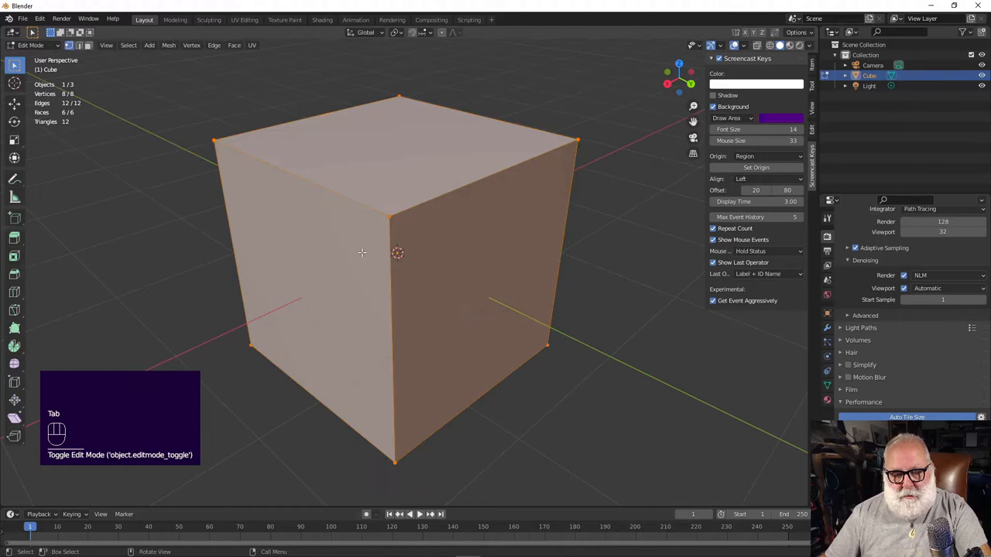
mouse_move(386, 248)
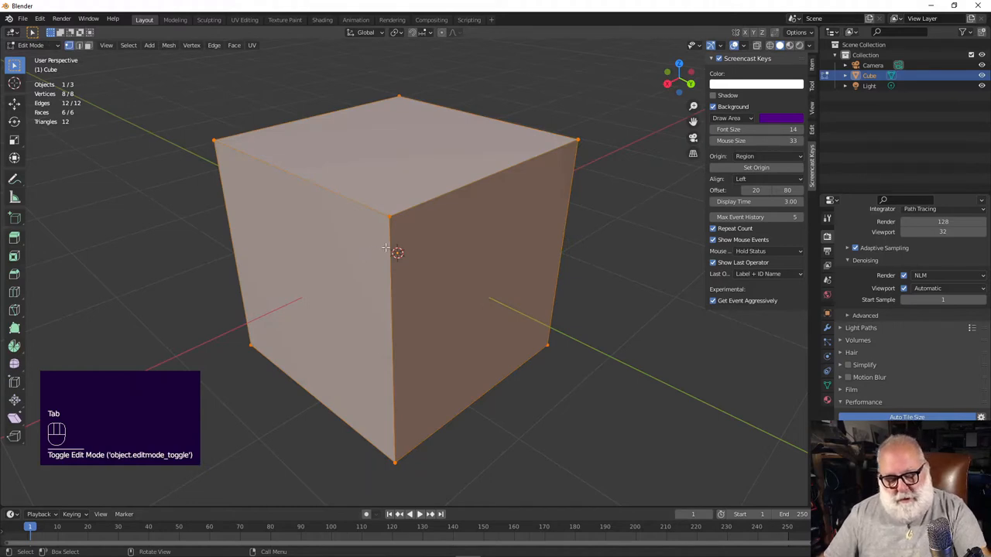
key(ctrl+r)
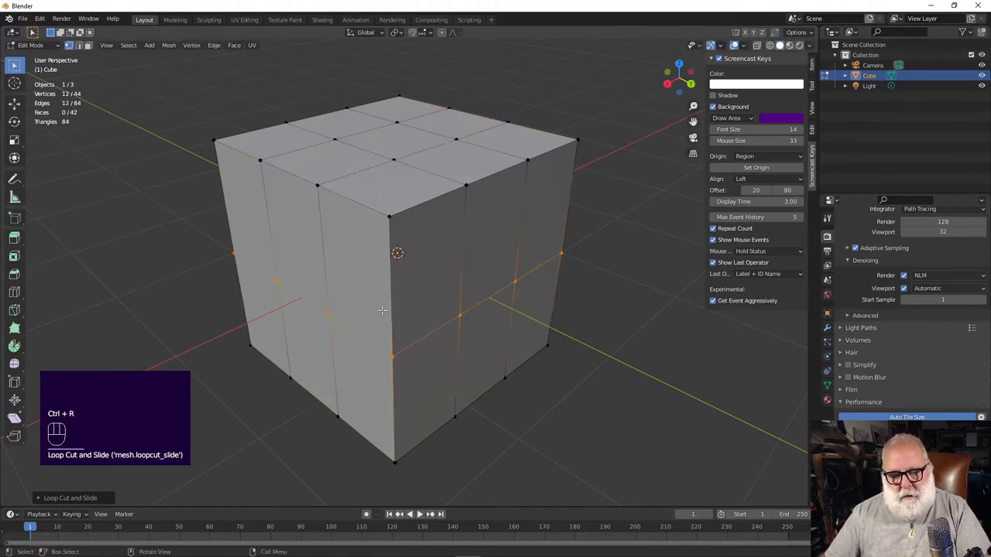
mouse_move(452, 177)
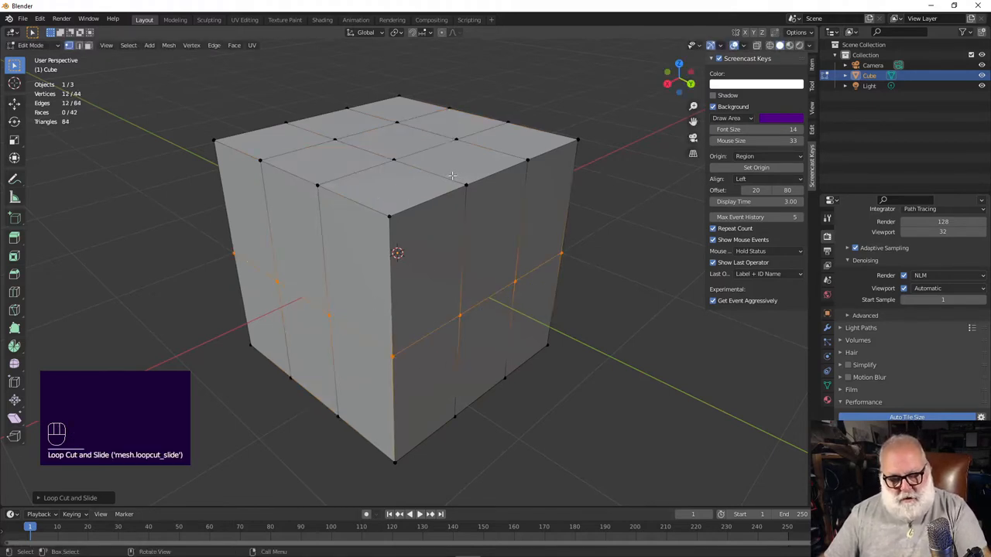
Select the middle face strip over the top and sides and delete it, leaving corner pillars
click(390, 139)
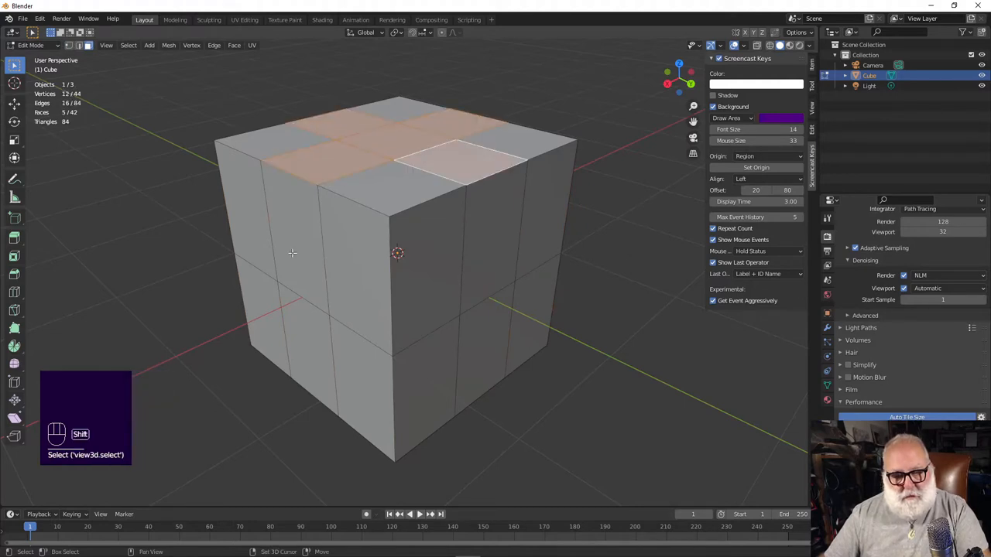
click(483, 350)
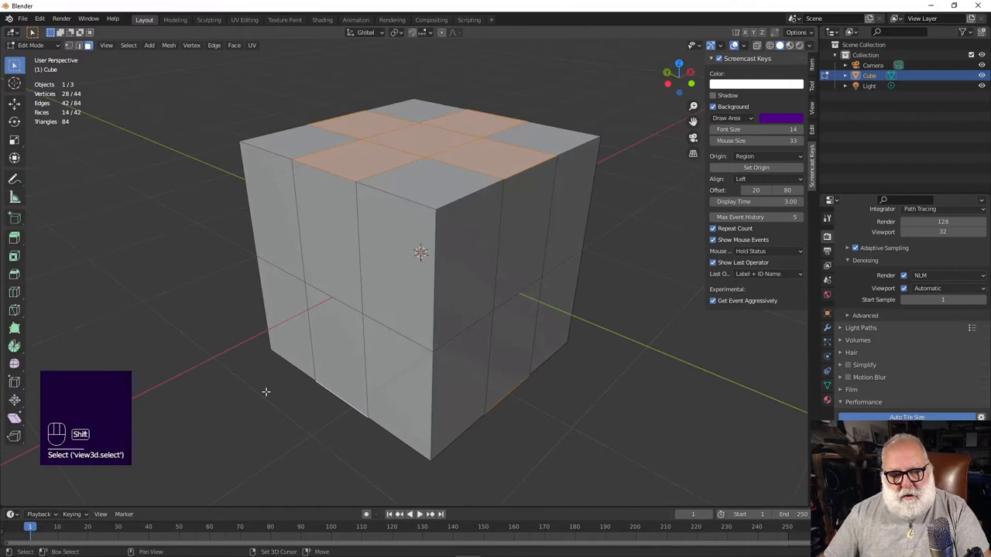
click(465, 359)
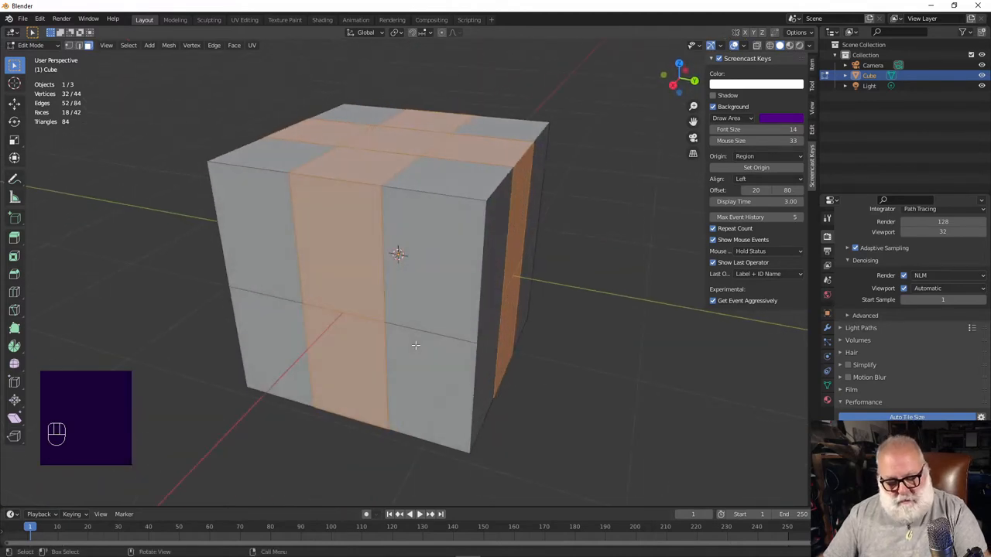
key(x)
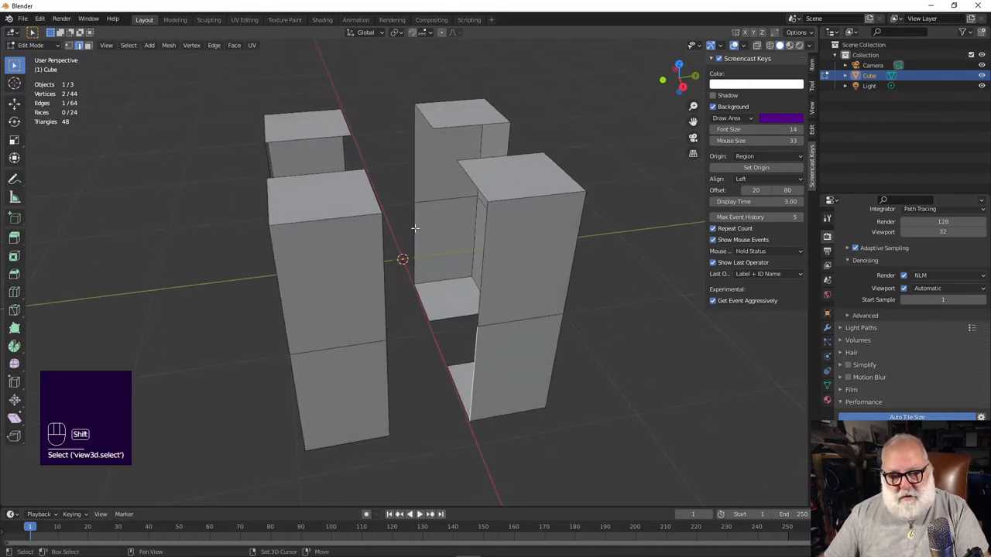
Fill faces across the open pillar sides to begin the diagonal bridge of the N
key(f)
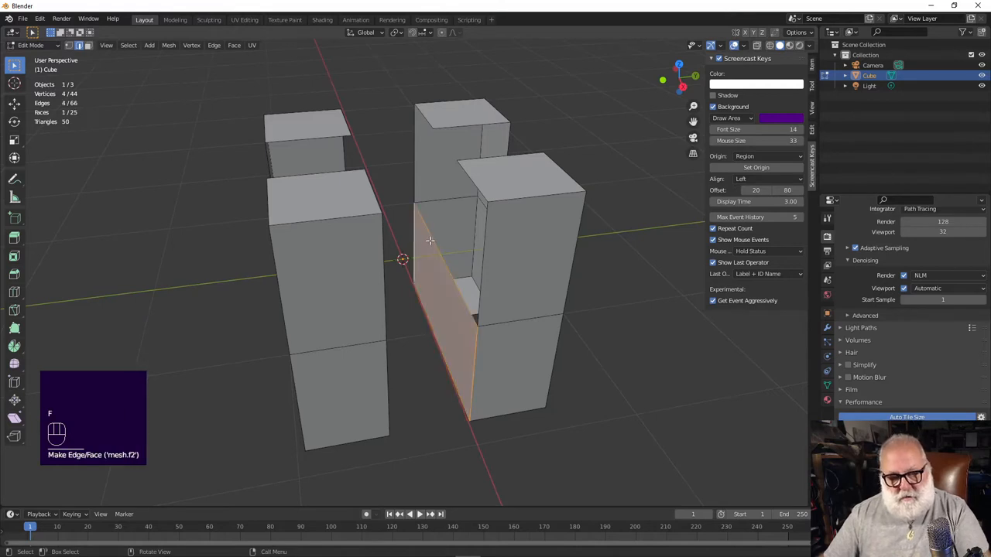
key(ctrl+r)
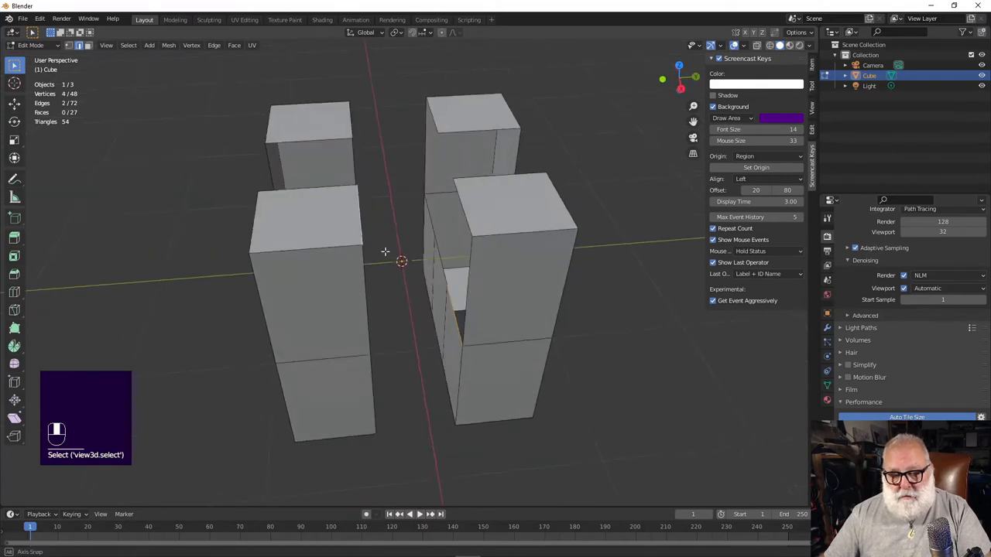
key(f)
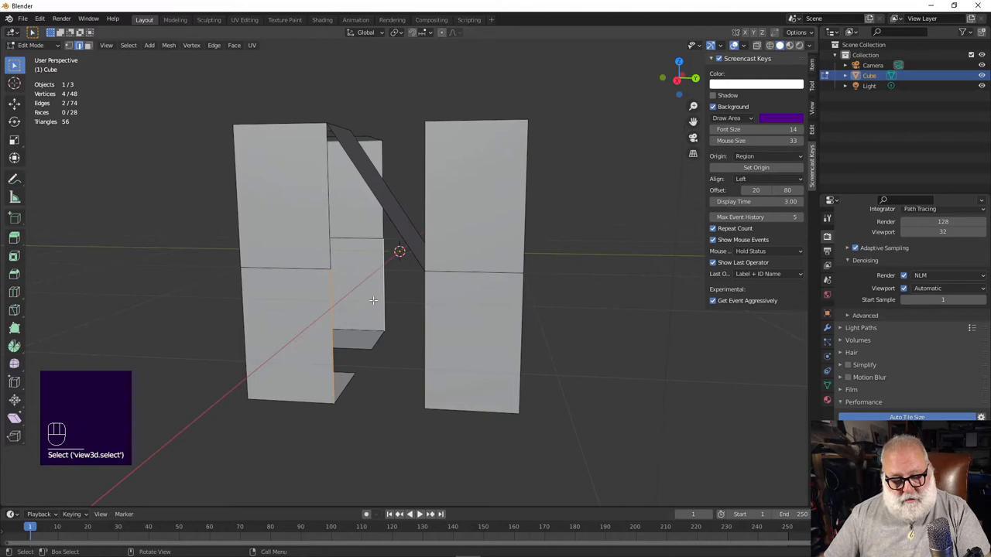
Fill the inner lower pillar side and split it with a new edge loop
key(f)
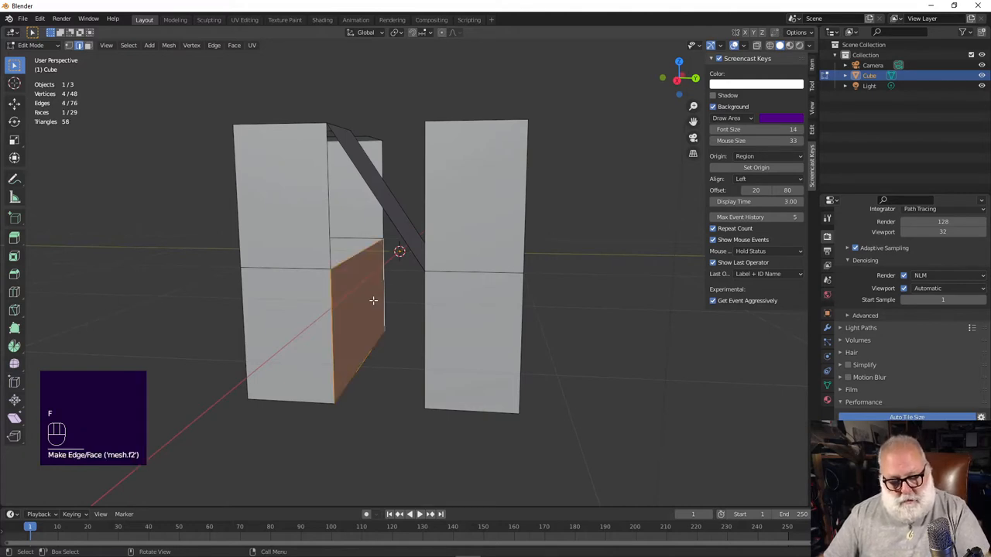
key(ctrl+r)
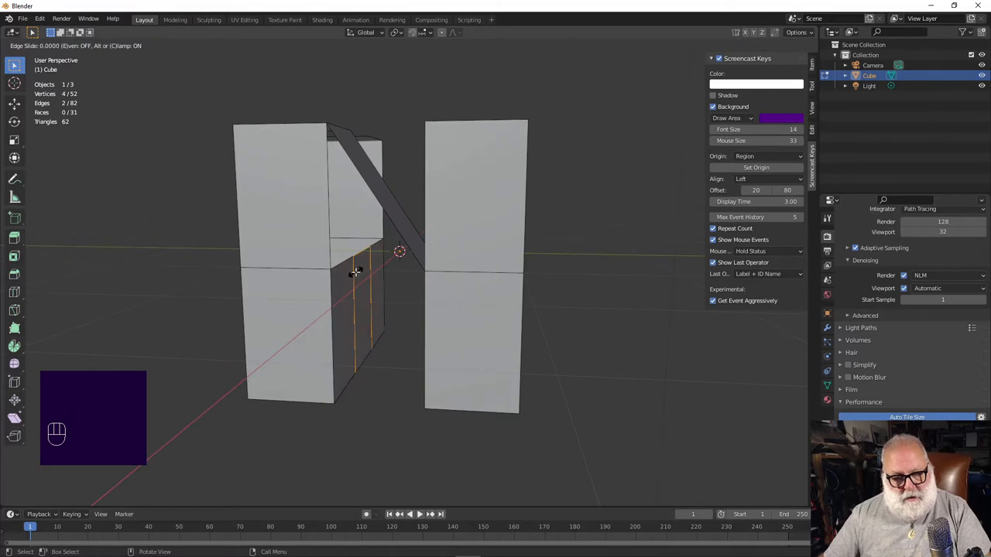
click(353, 279)
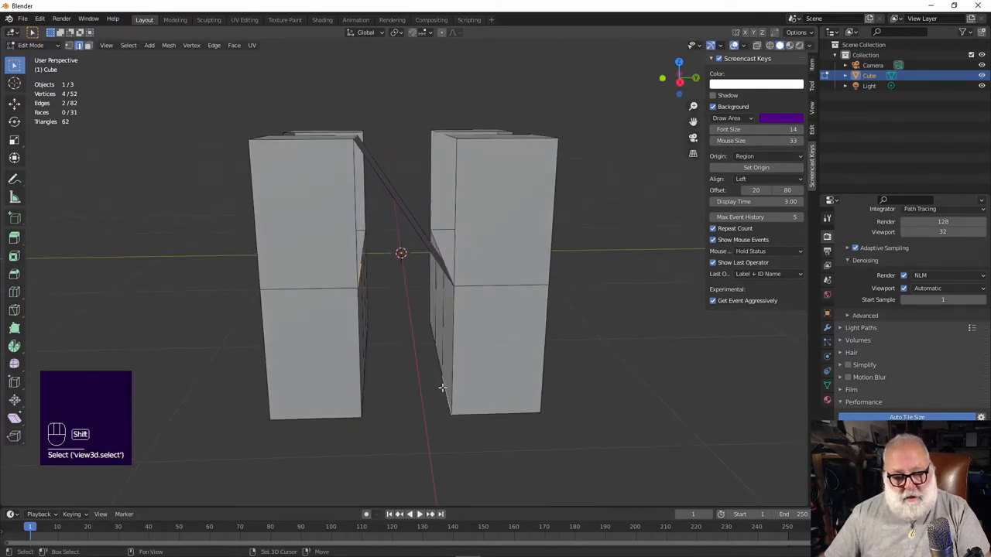
key(f)
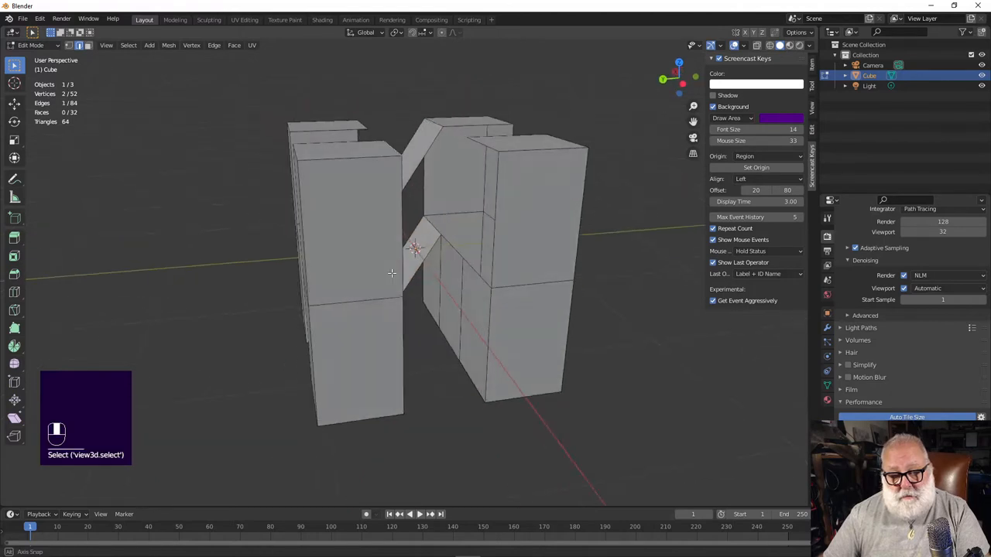
Fill two more faces along the diagonal strip of the N
key(f)
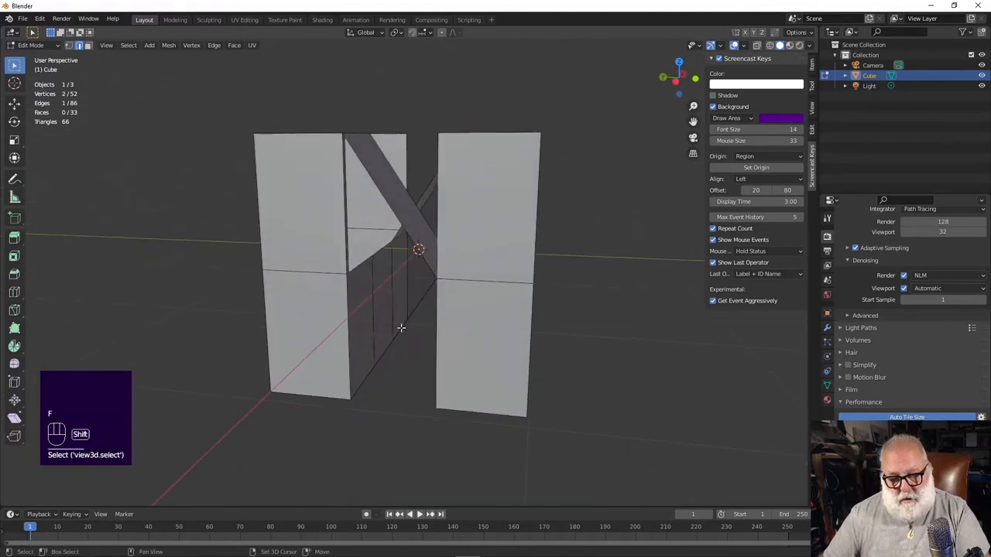
key(f)
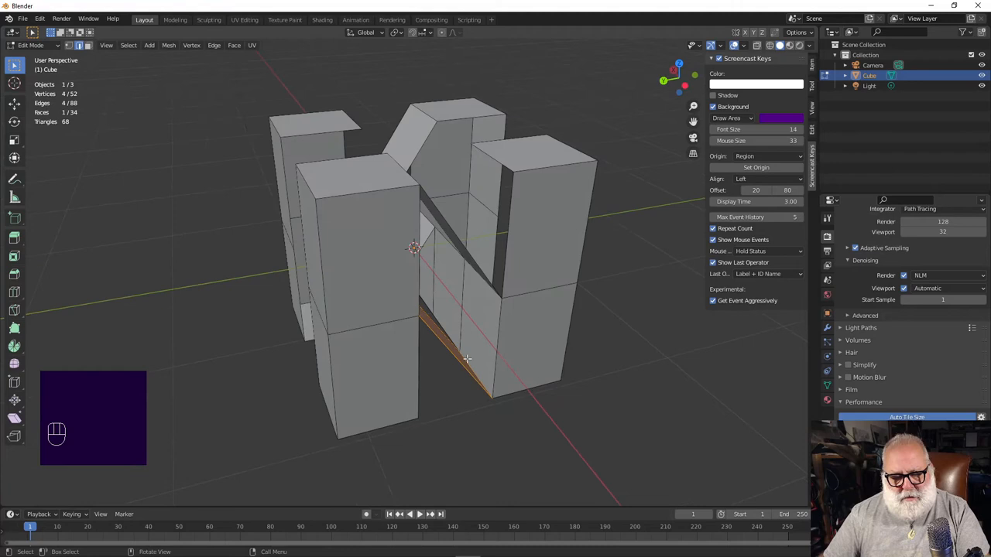
mouse_move(486, 387)
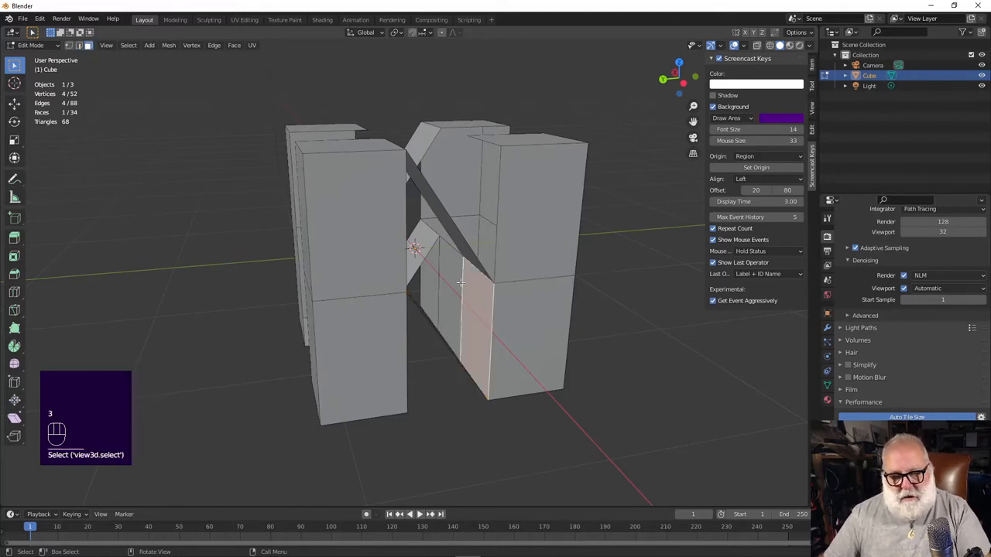
Delete the leftover faces between the pillars so the diagonal band crosses cleanly
key(x)
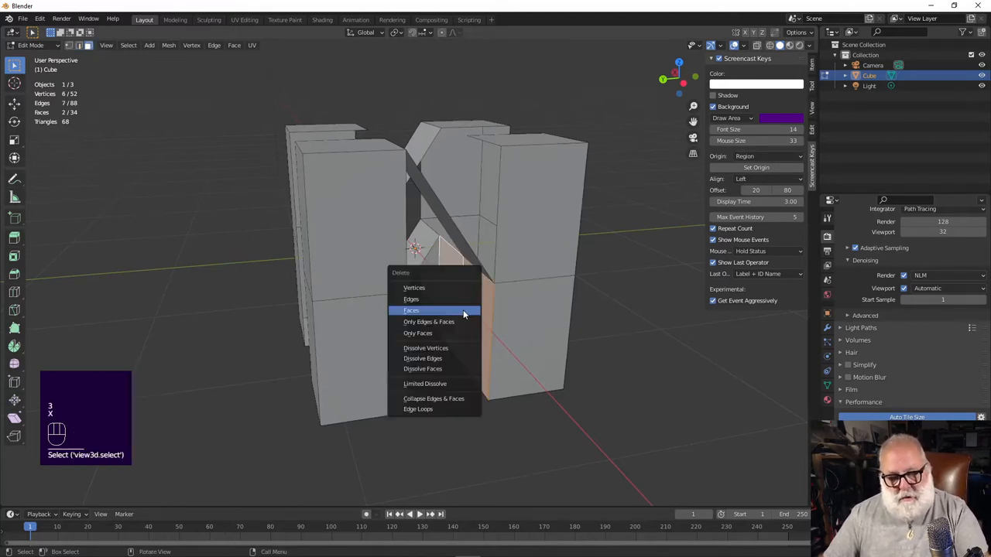
click(412, 310)
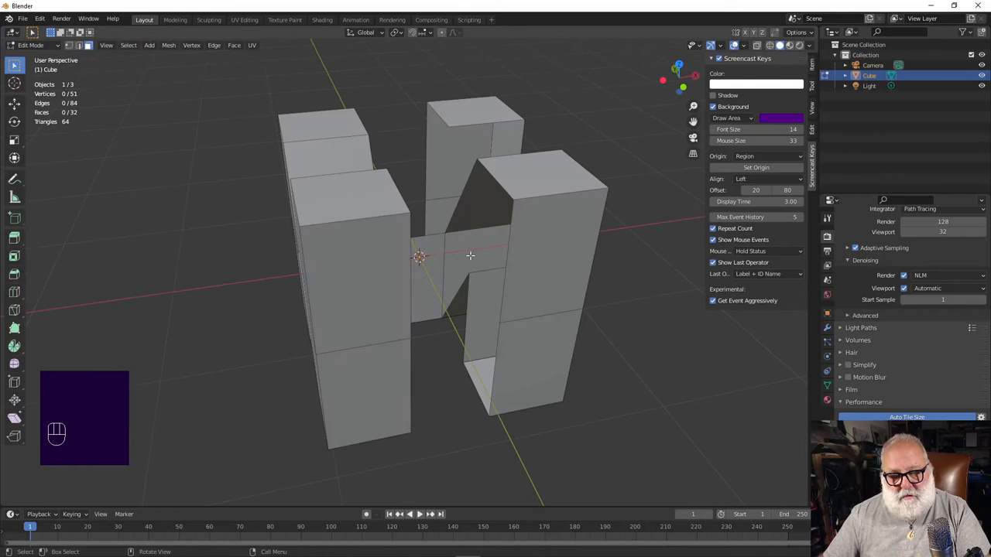
click(433, 267)
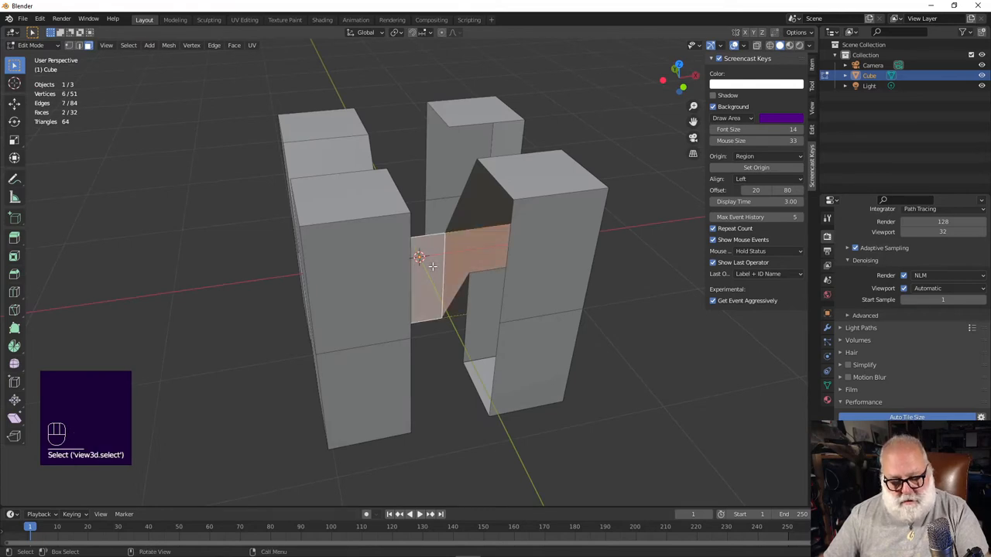
key(x)
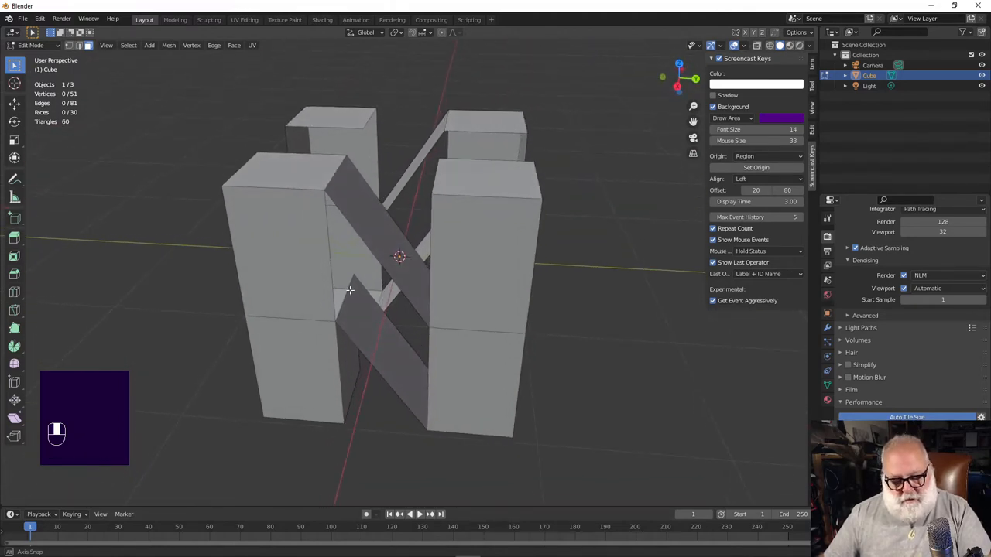
Select the whole mesh, merge vertices By Distance and inspect the N from the front
key(a)
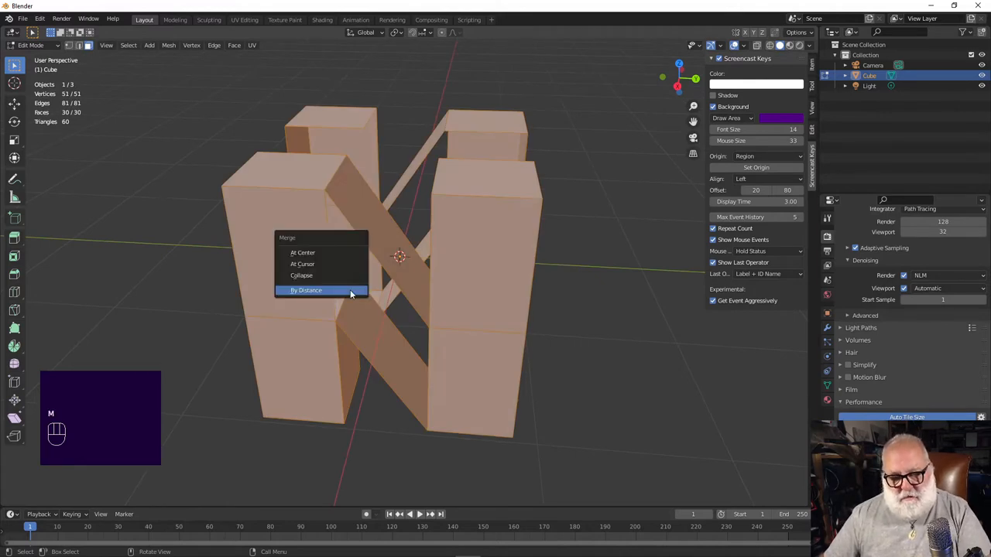
click(307, 291)
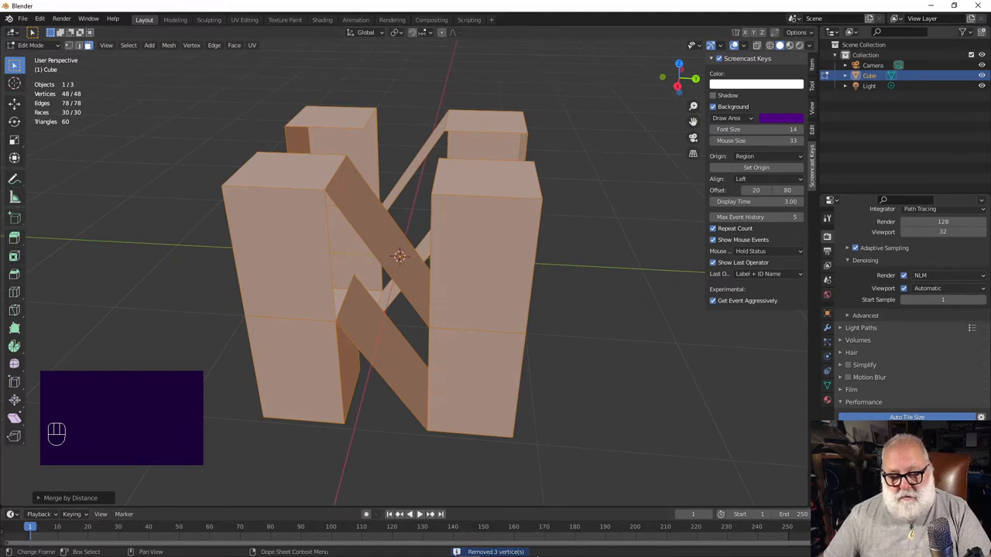
mouse_move(501, 511)
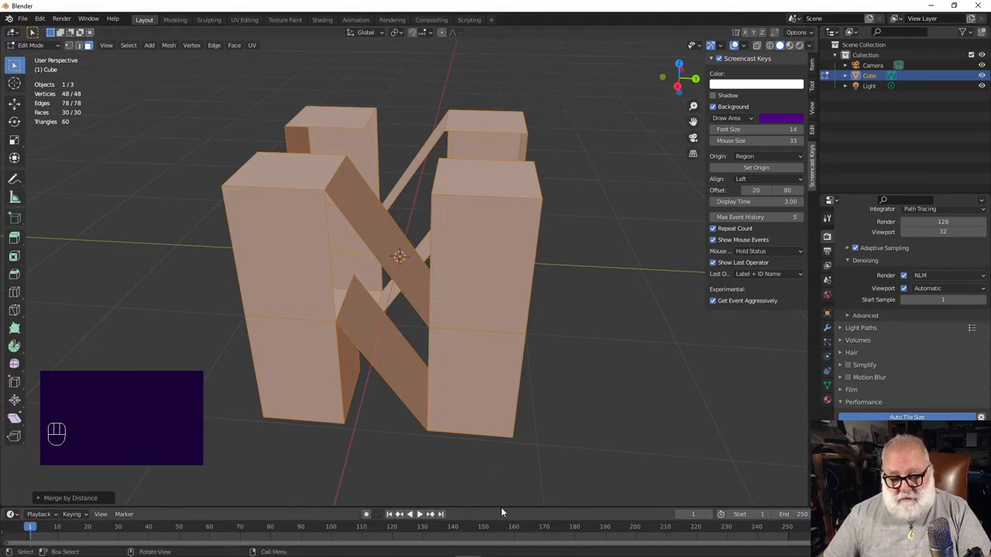
mouse_move(374, 380)
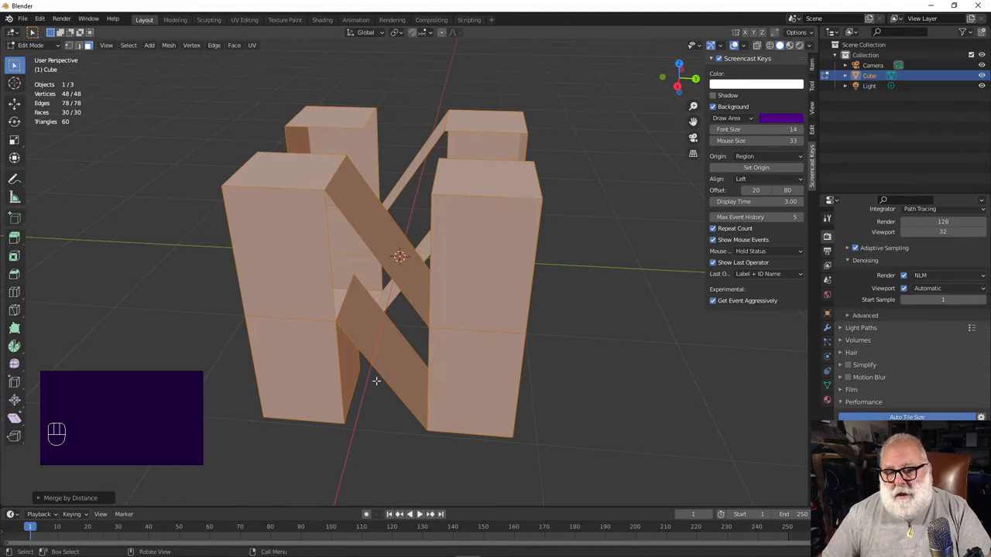
mouse_move(387, 402)
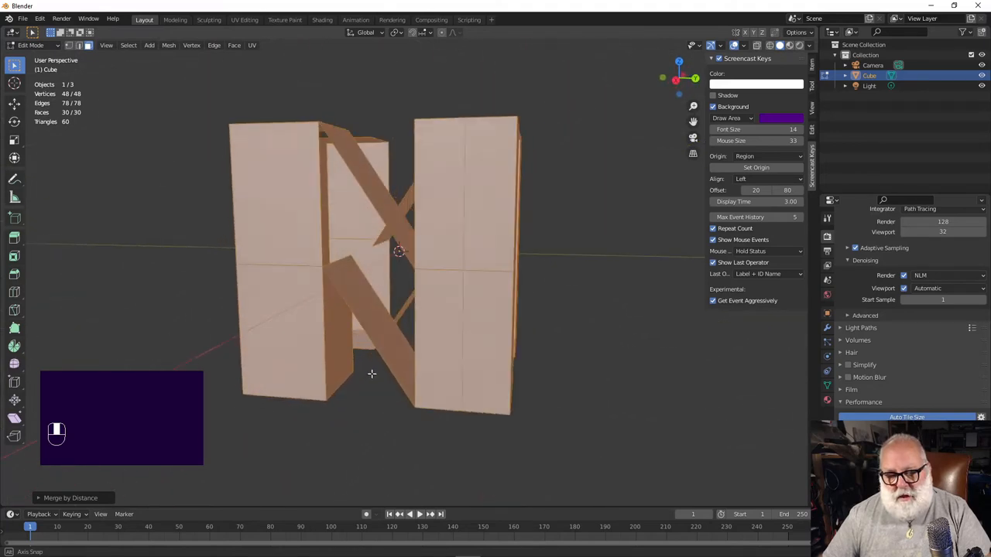
drag(372, 373, 340, 411)
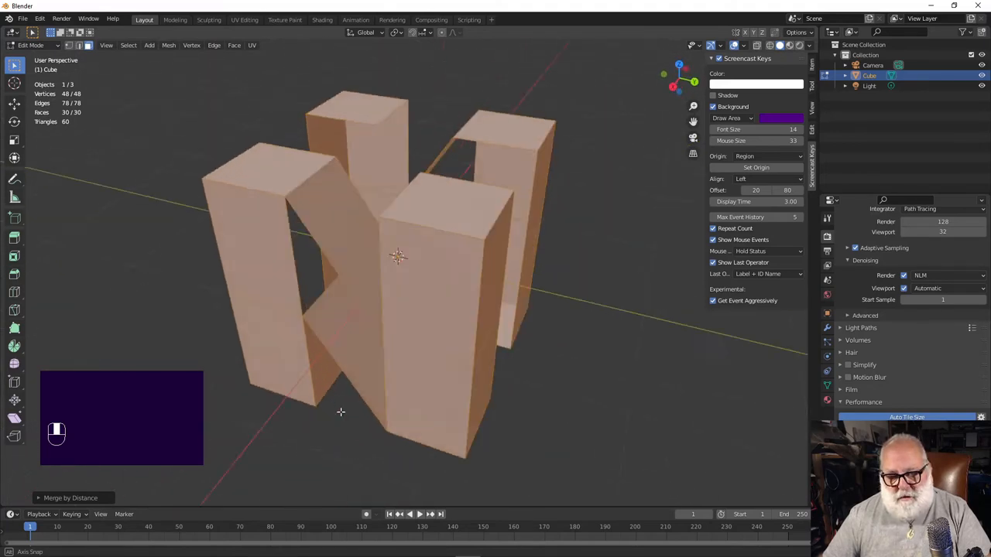
drag(340, 412, 291, 350)
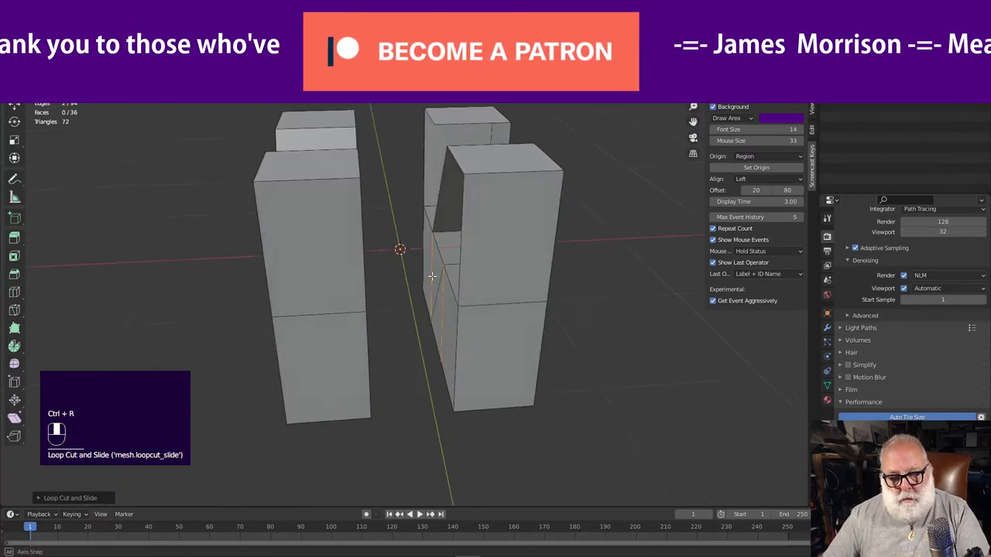
Bridge two pillars with a new diagonal face
key(f)
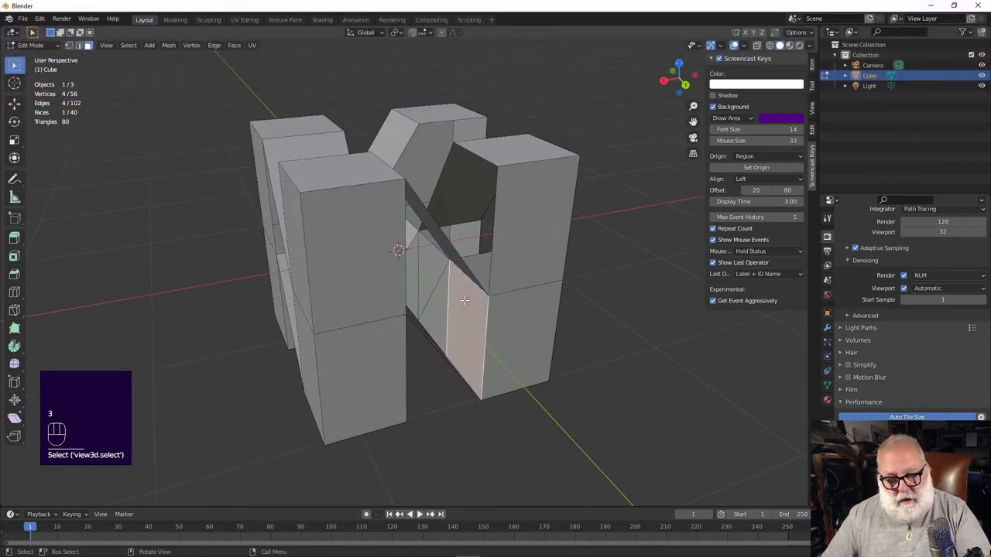
Fill and clean up faces between the diagonal slab and uprights, then inspect from above
click(437, 292)
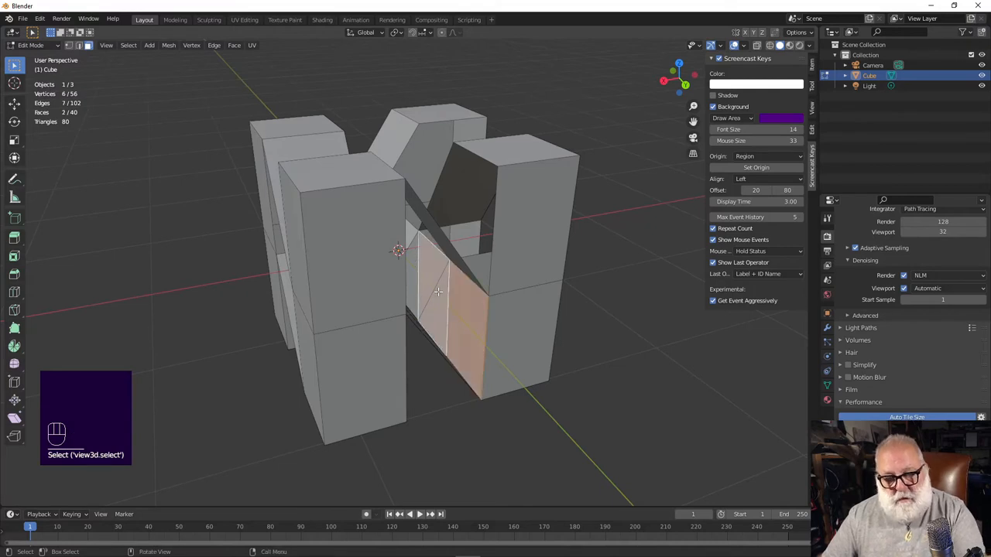
key(f)
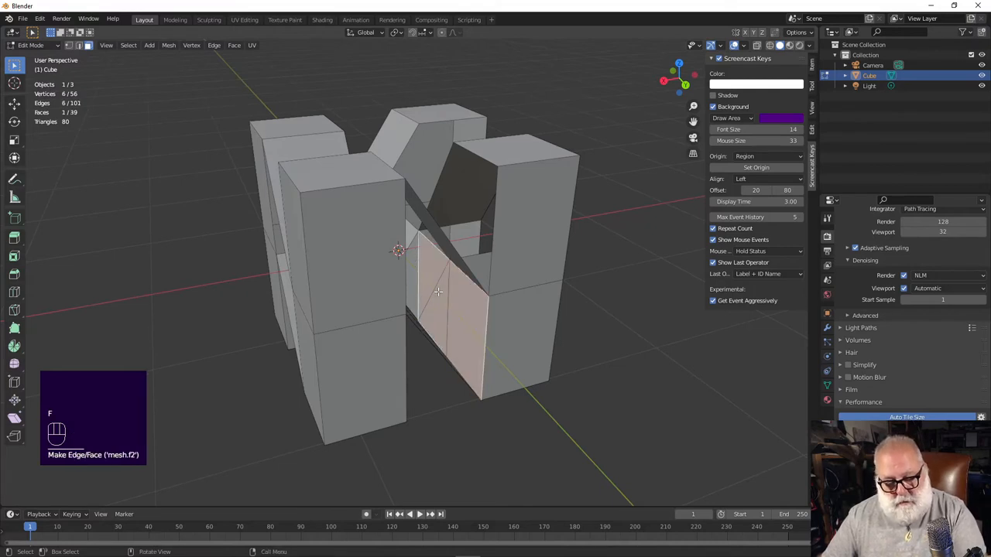
key(x)
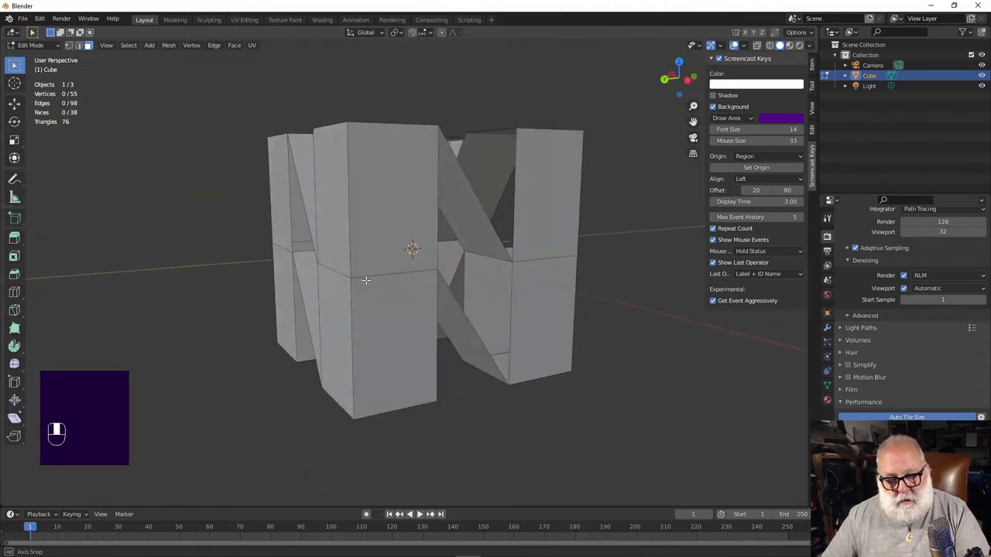
click(439, 287)
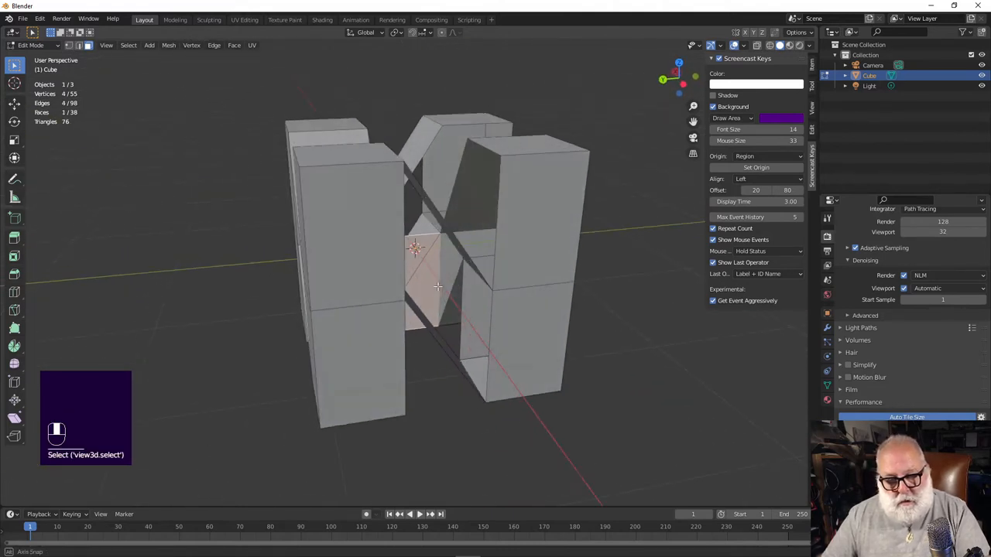
click(451, 251)
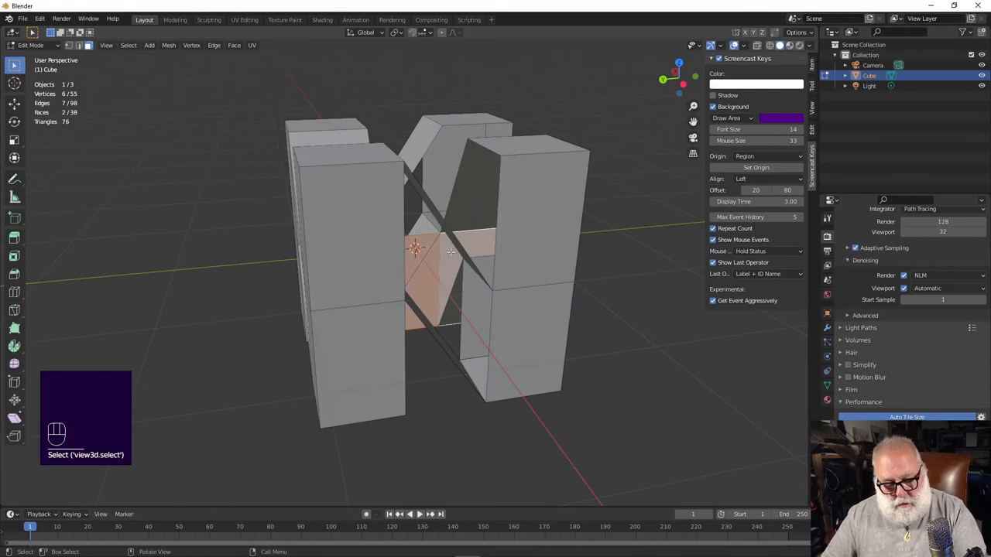
key(x)
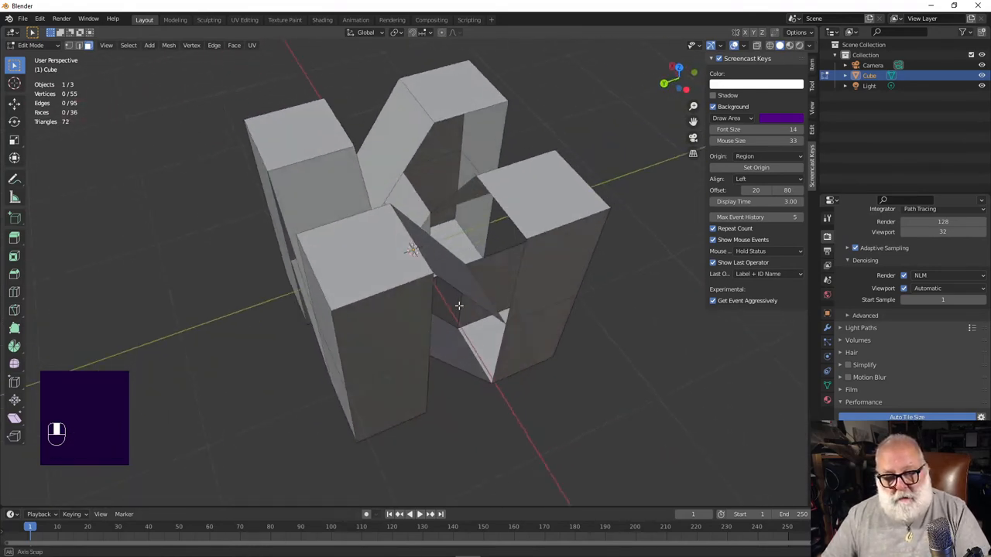
drag(458, 307, 486, 257)
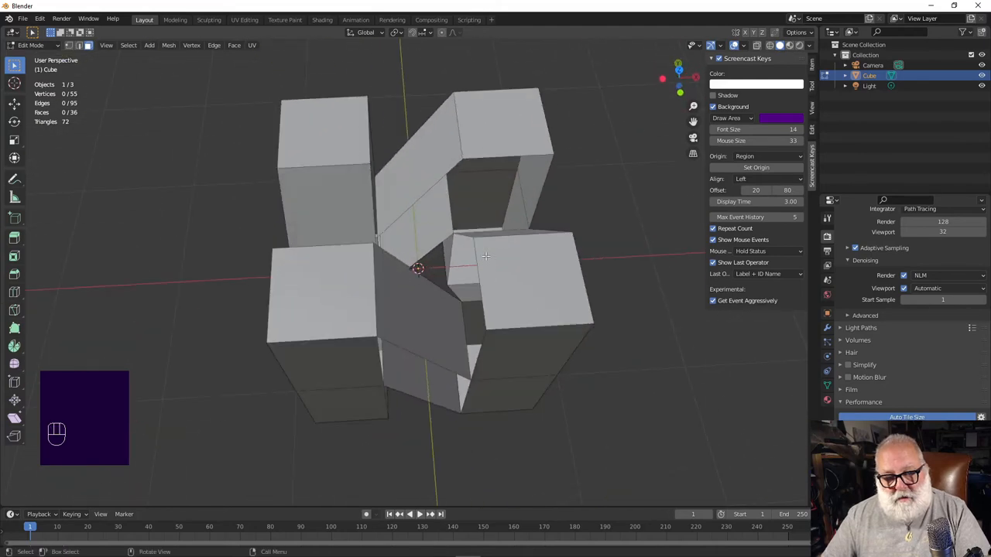
drag(486, 257, 387, 198)
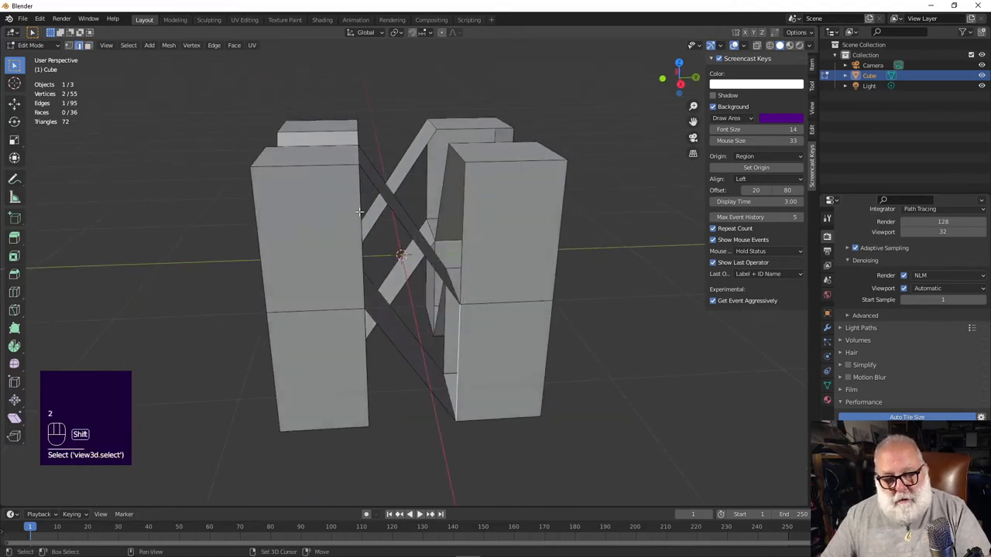
Fill a side face to close another open side of the diagonal slab
key(f)
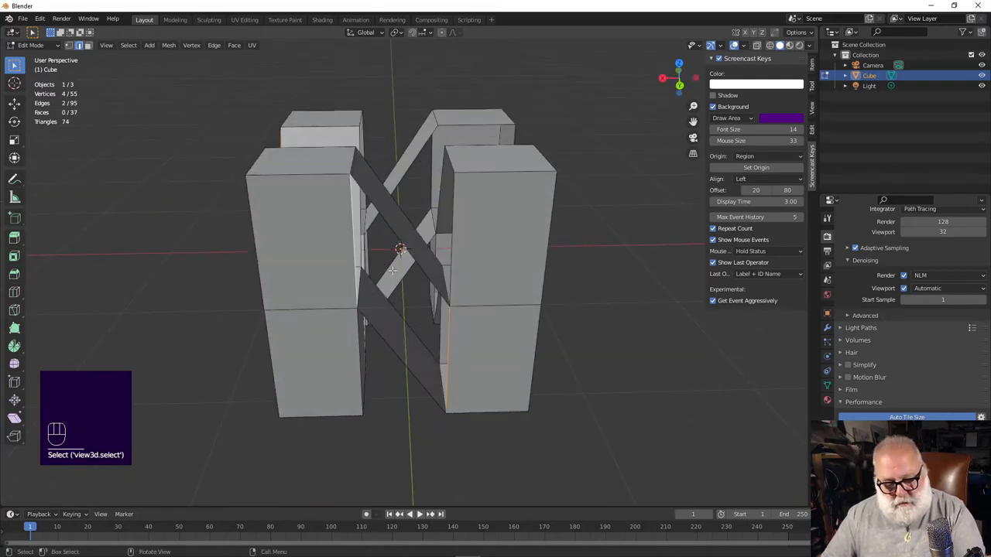
key(f)
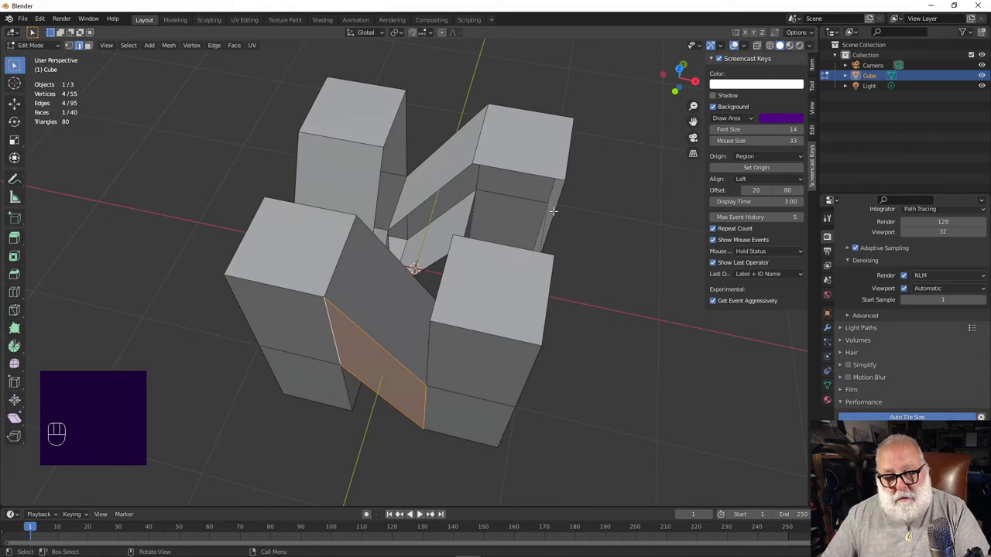
Select the whole N mesh and merge its overlapping vertices by distance, then clear the selection
click(534, 213)
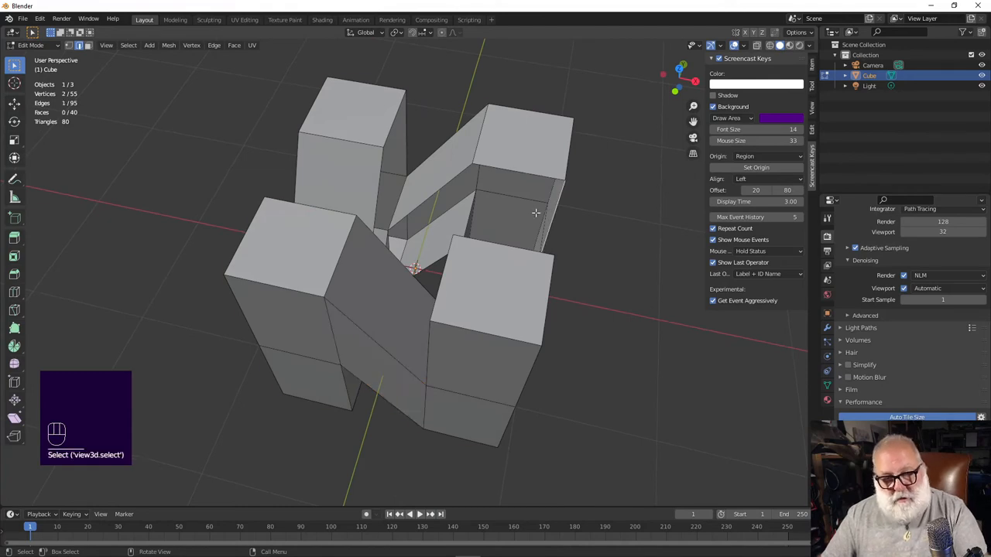
key(a)
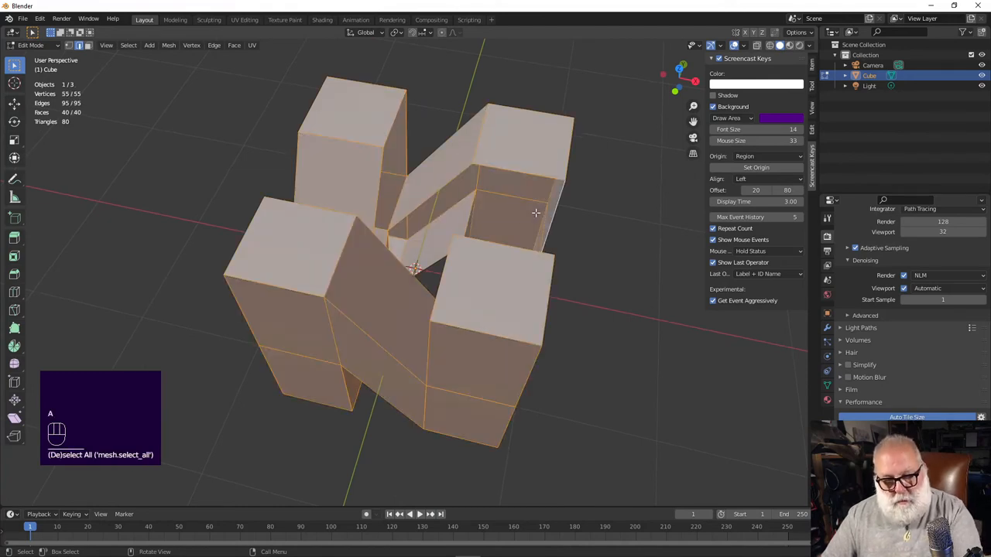
key(m)
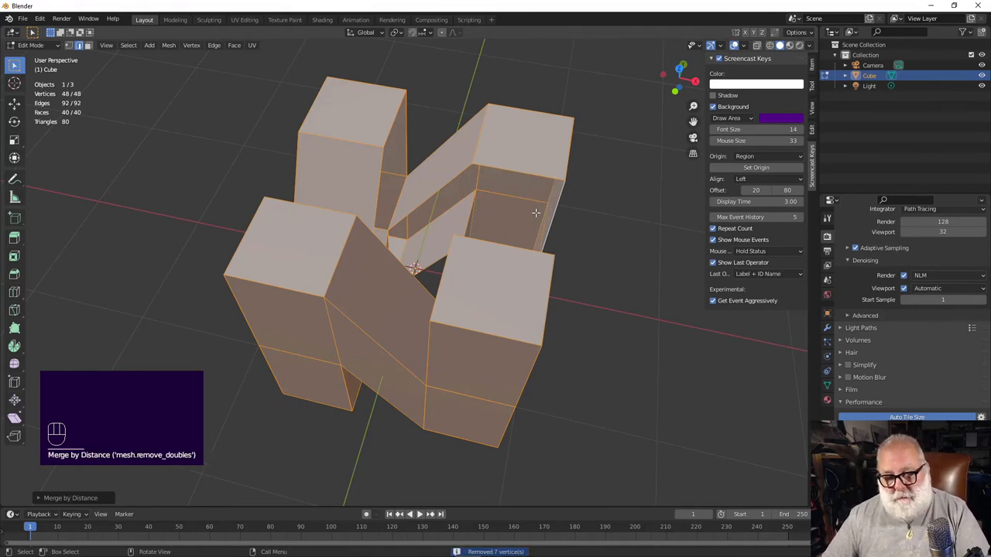
mouse_move(572, 302)
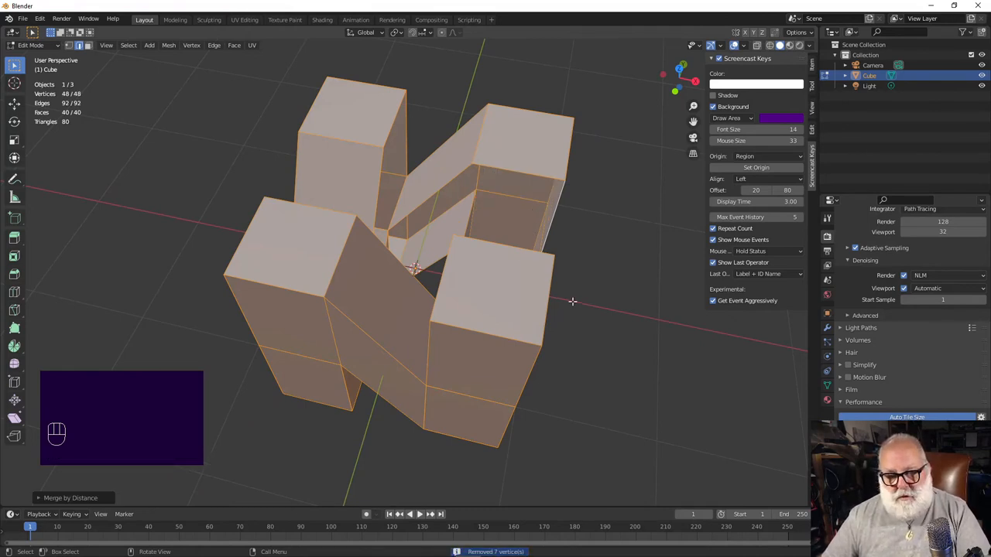
click(591, 232)
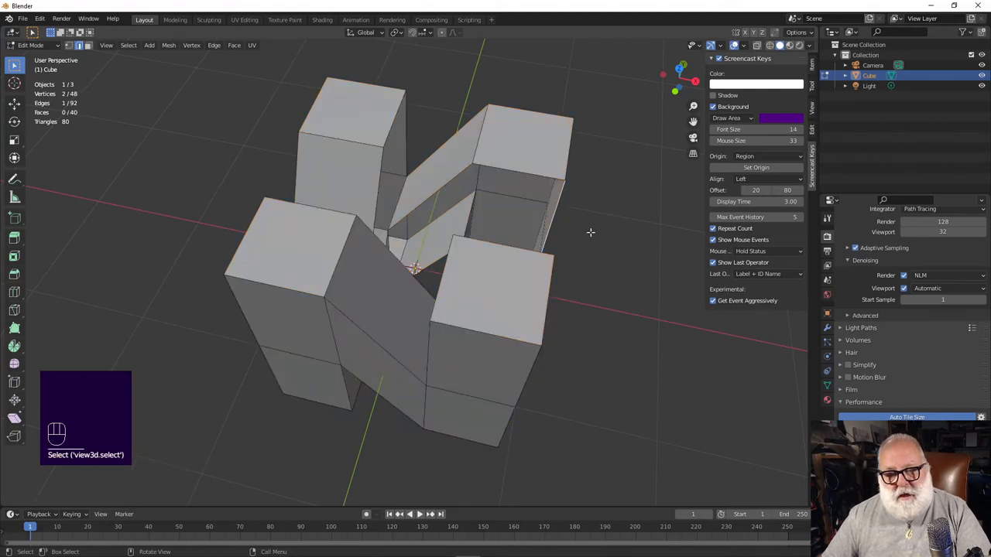
Fill gap faces at the first inner corner where a diagonal strip meets an upright, undoing one wrong fill
key(f)
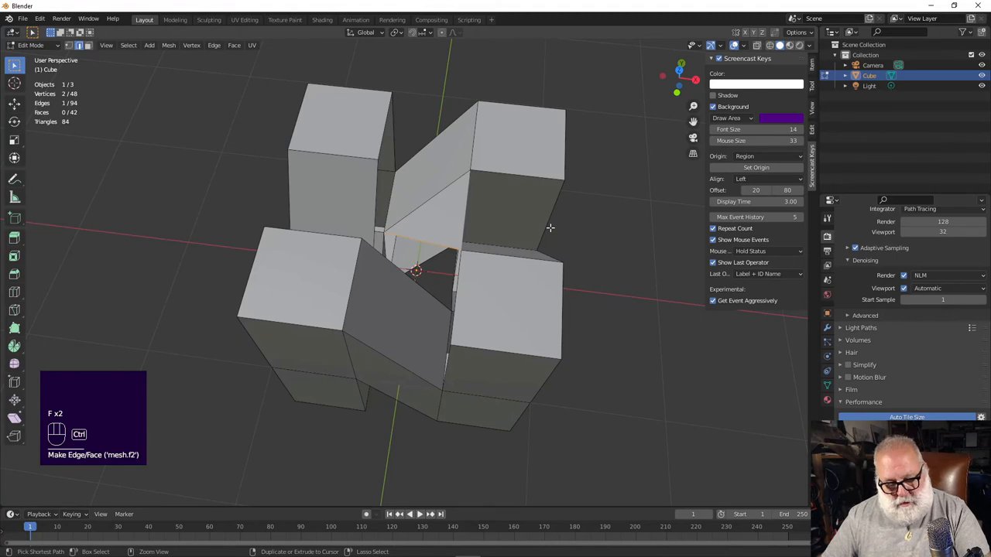
key(ctrl+z)
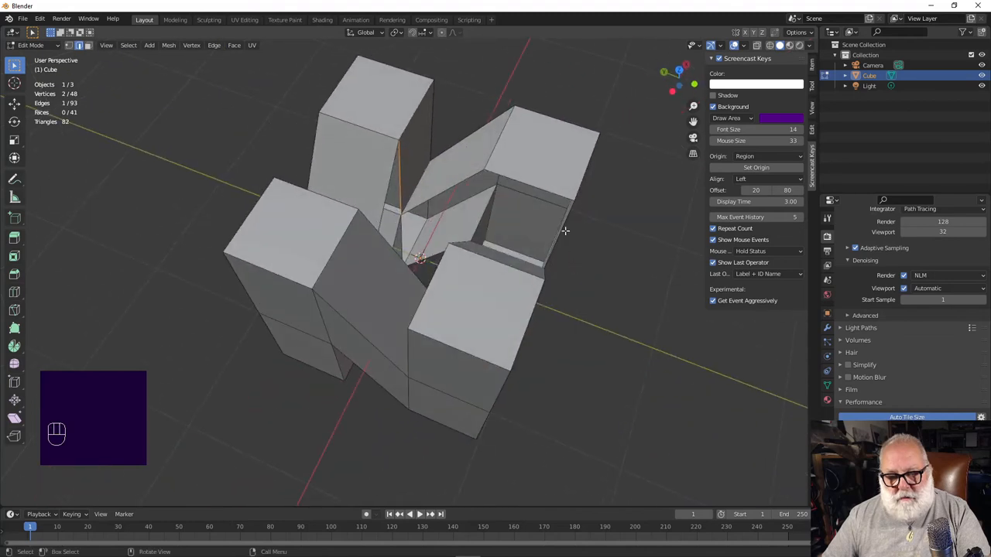
click(508, 172)
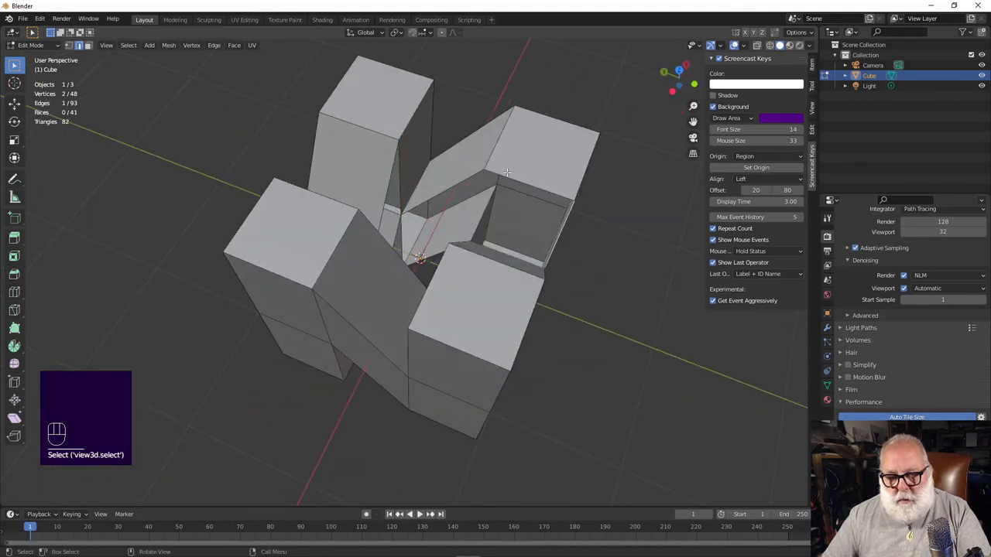
mouse_move(480, 240)
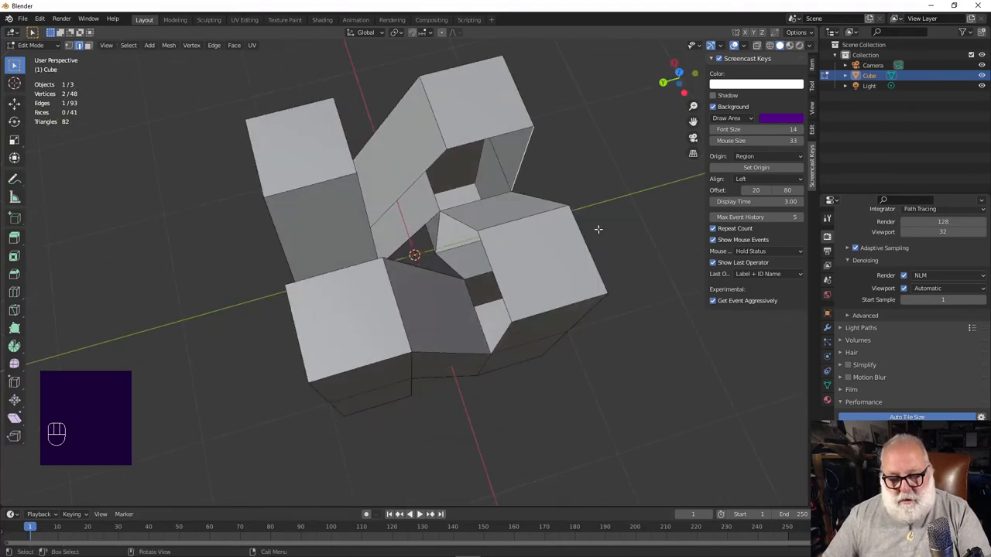
key(f)
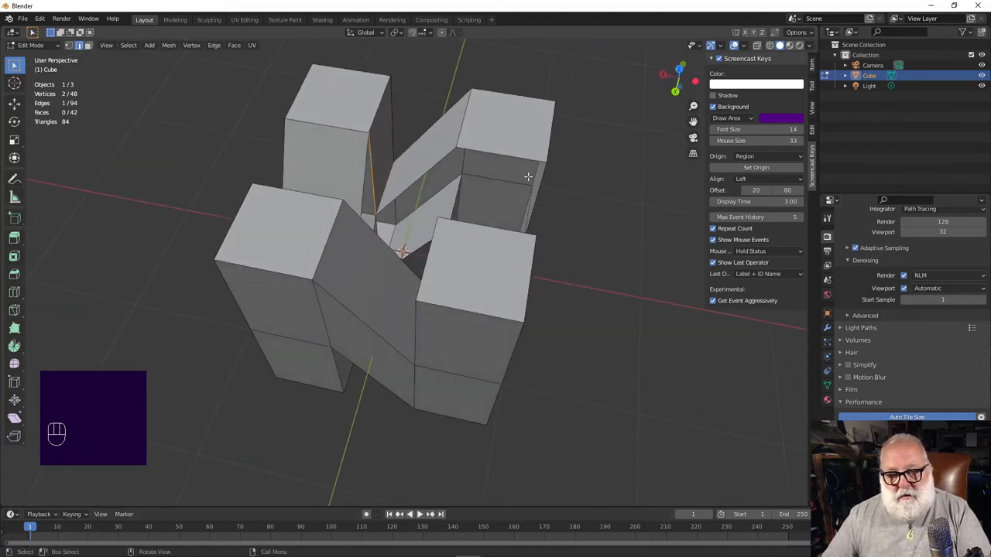
key(f)
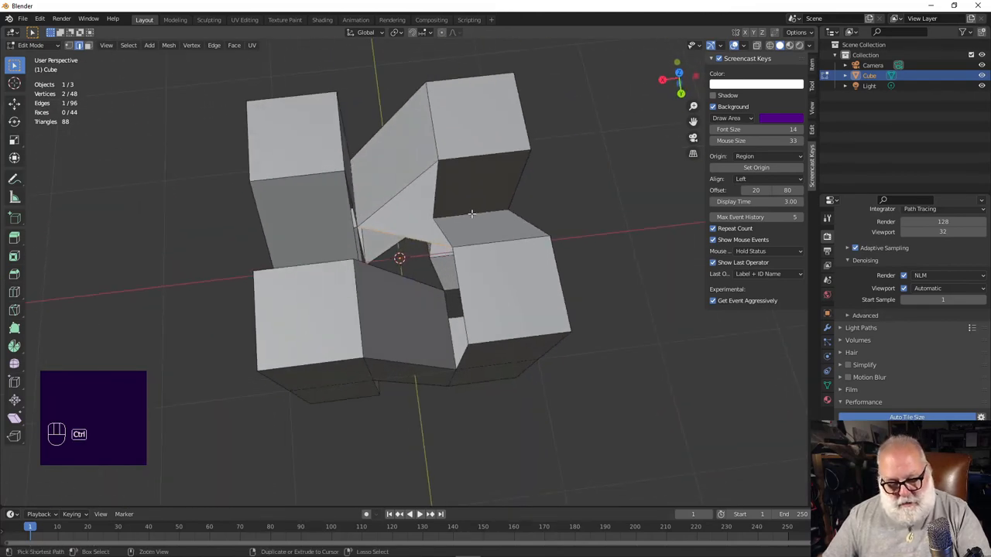
Undo a misplaced face and fill the remaining gaps at the opposite inner corner
key(ctrl+z)
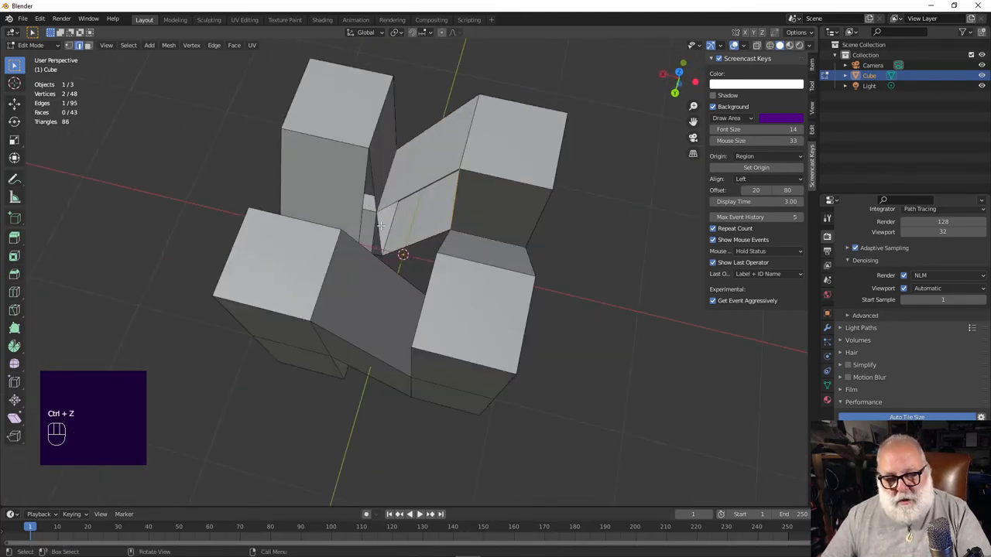
click(380, 217)
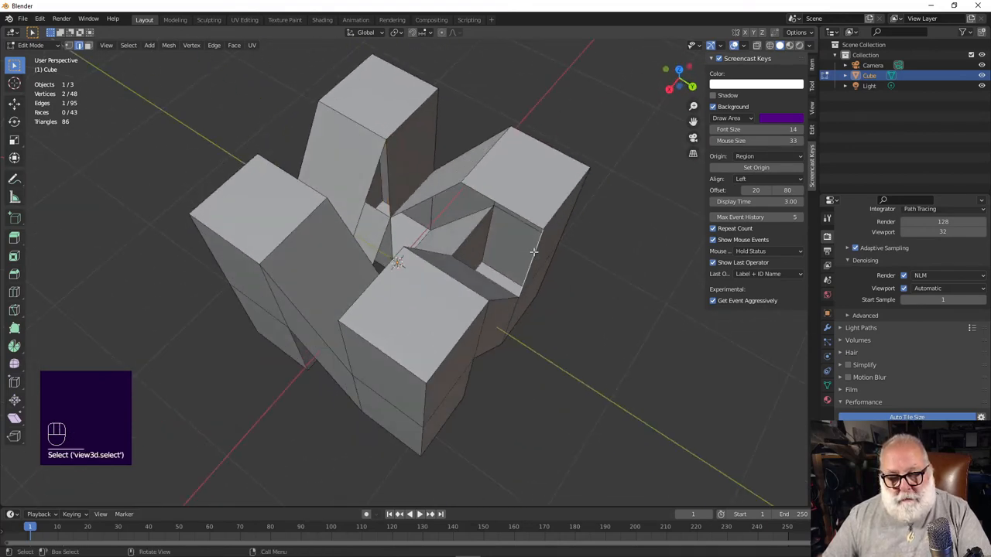
key(f)
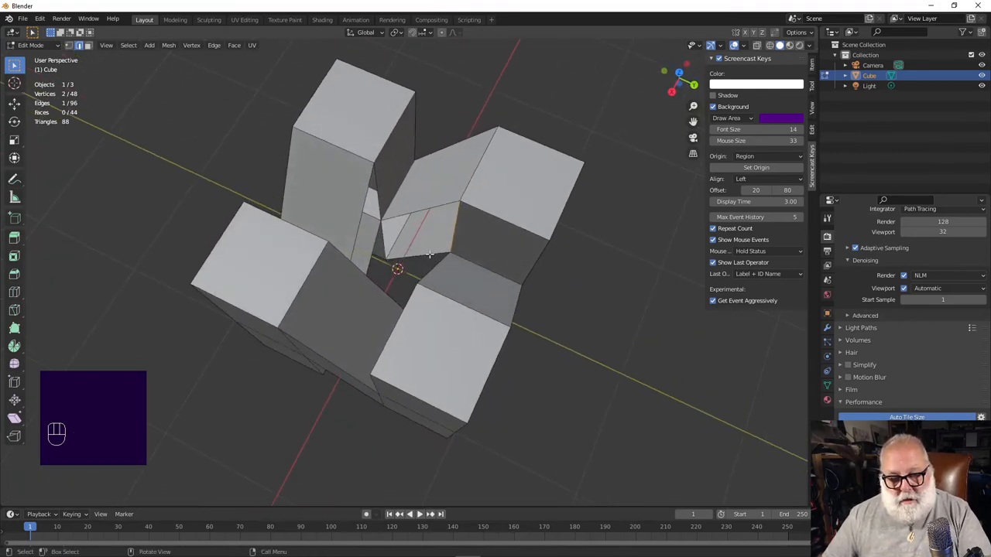
key(f)
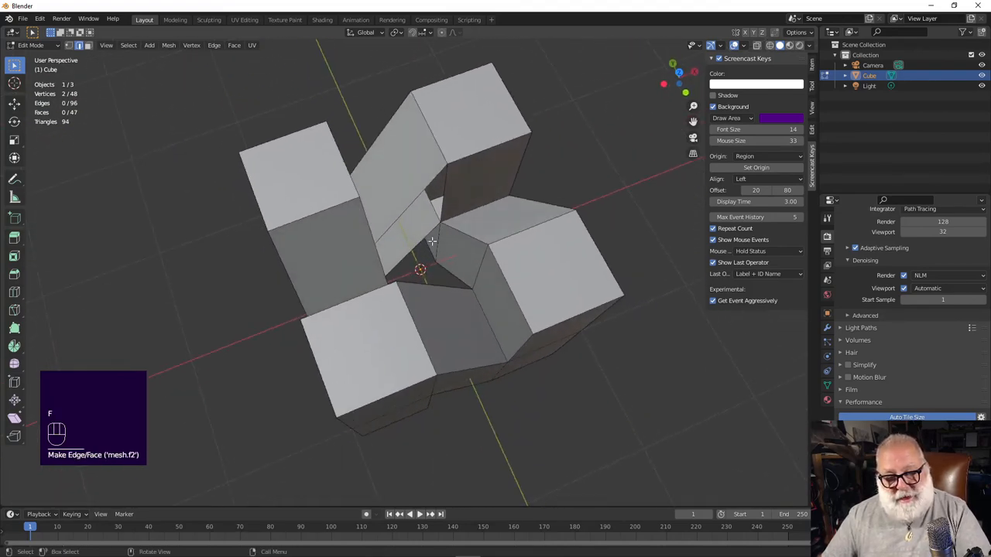
Fill the final hole and return to Object Mode showing the closed solid N
key(f)
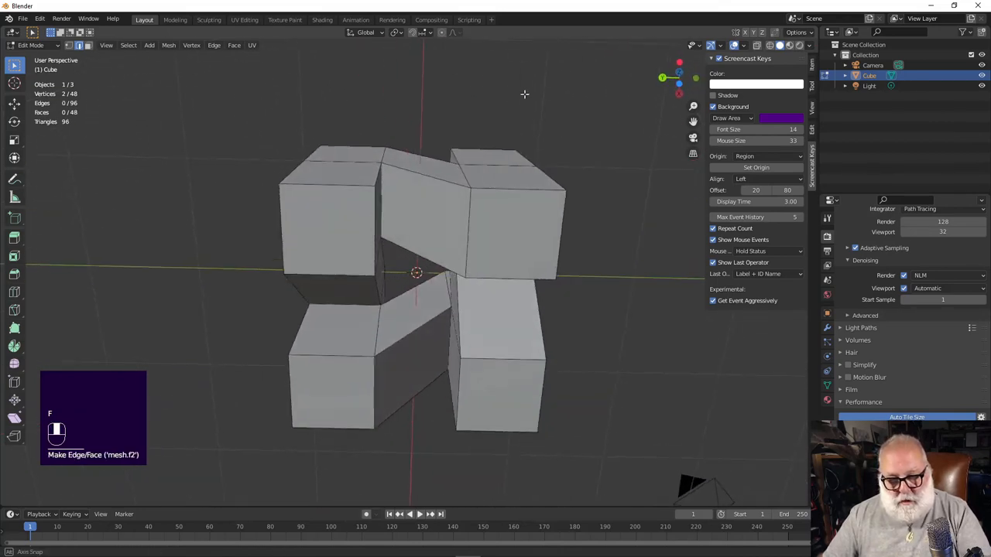
key(Tab)
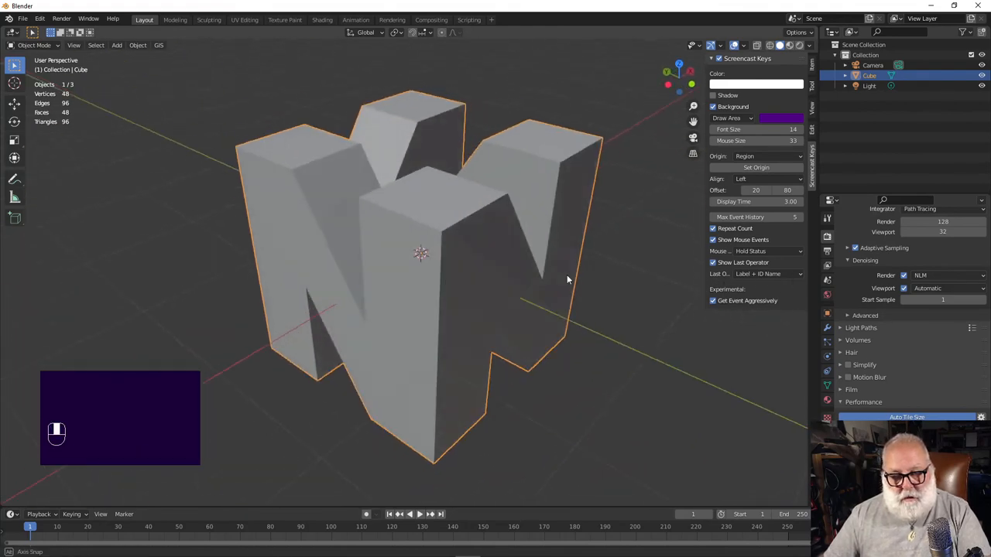
key(Tab)
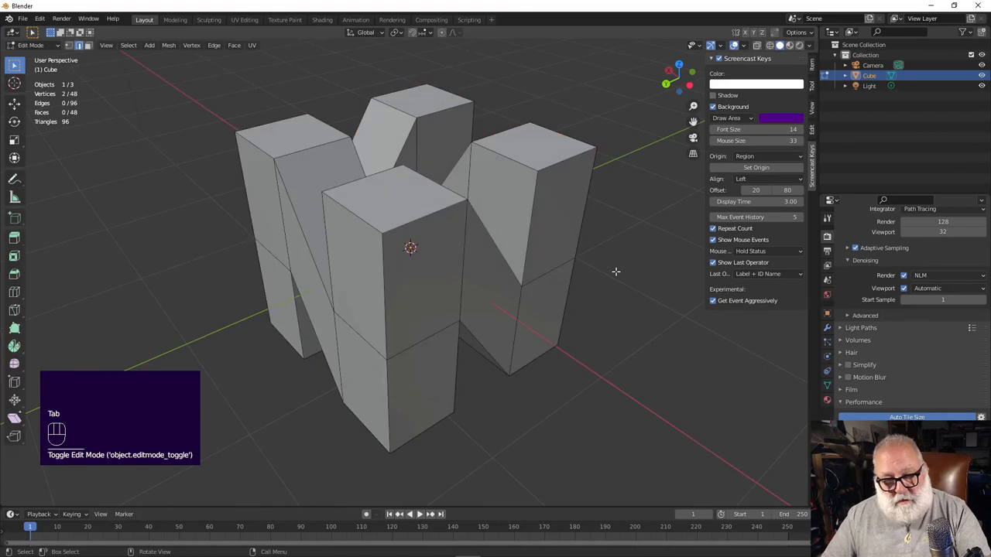
key(a)
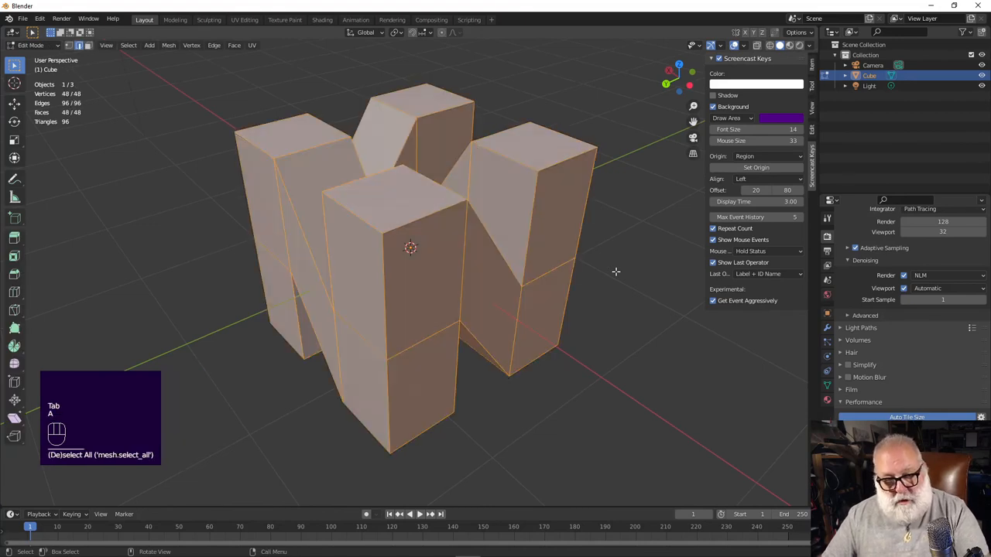
key(m)
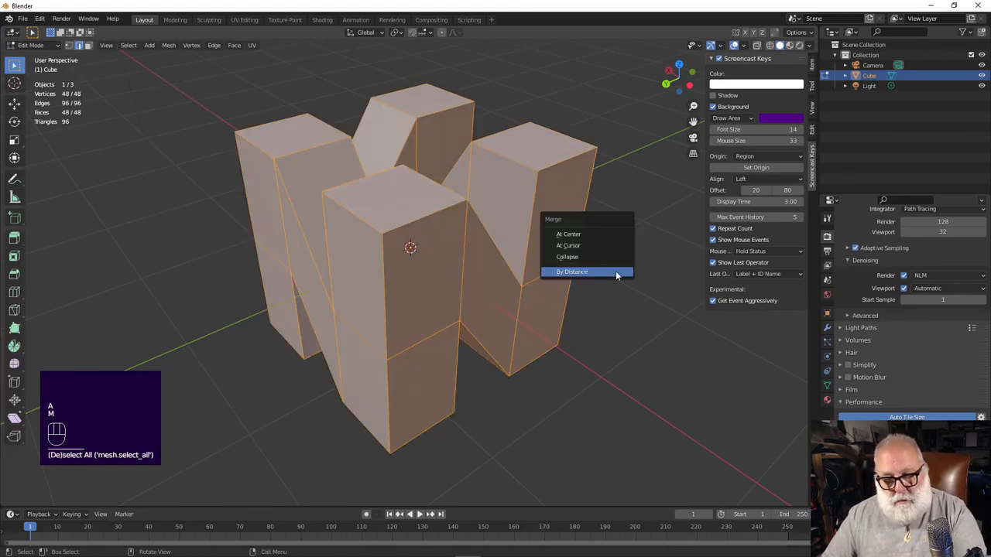
click(571, 273)
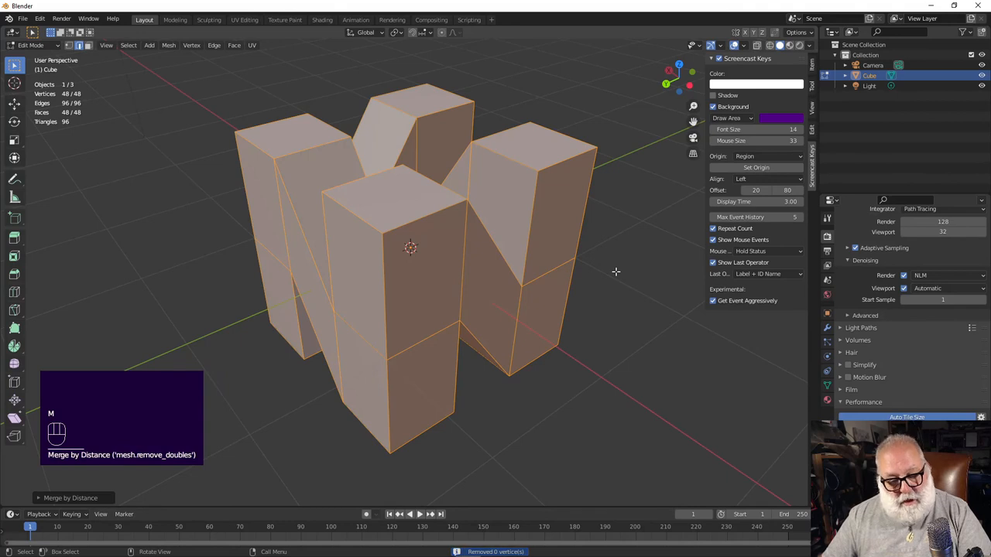
key(Tab)
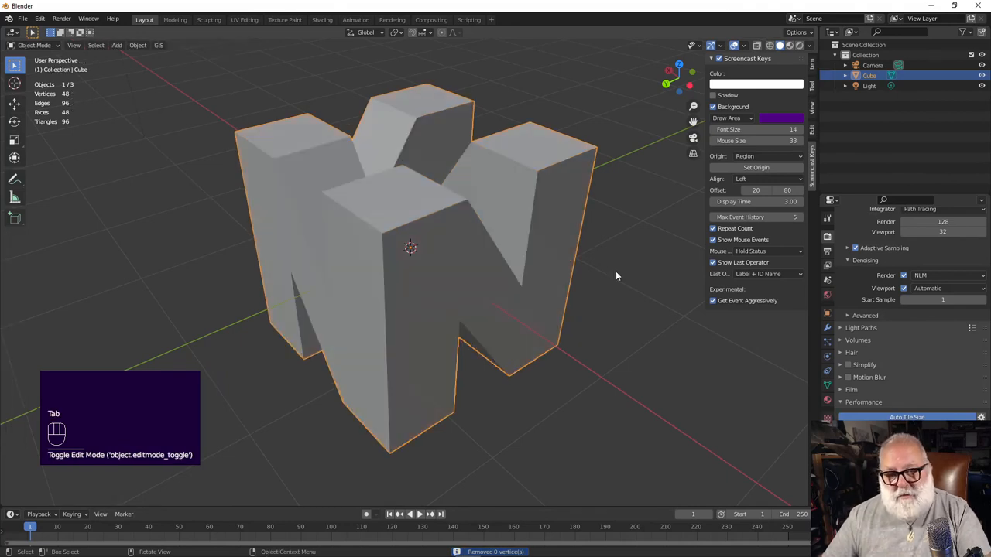
mouse_move(519, 288)
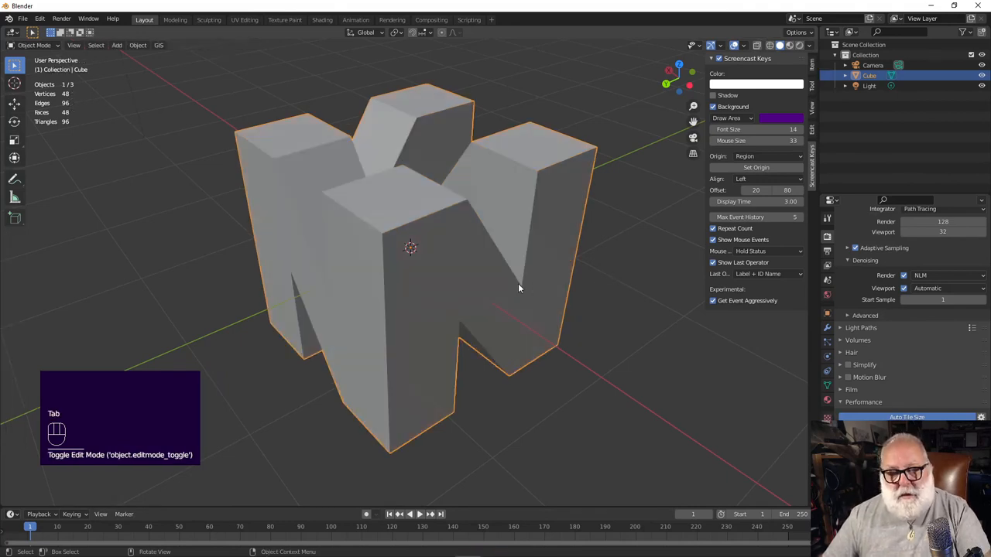